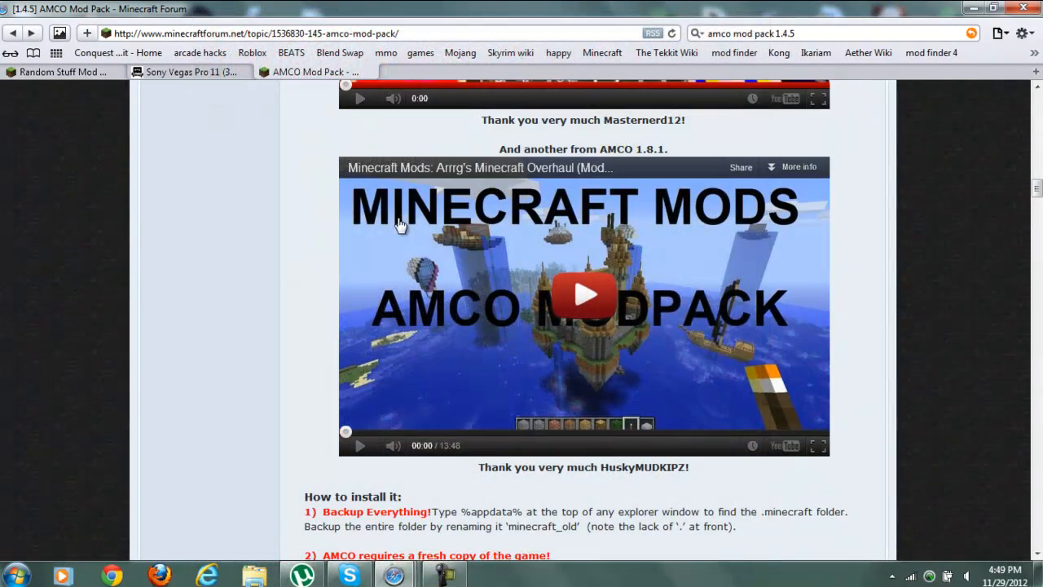
pyautogui.moveTo(658, 300)
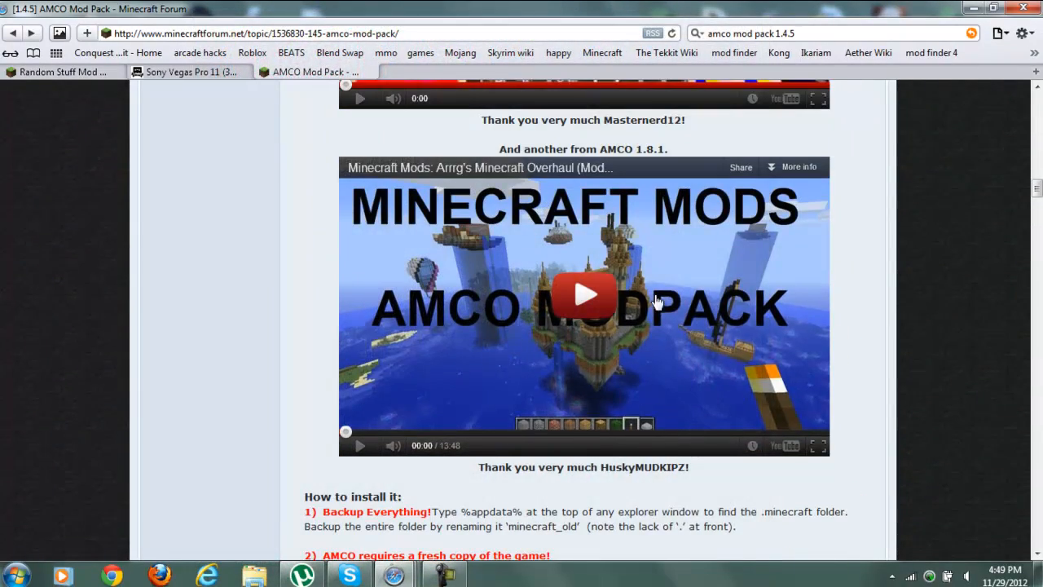
# Scroll the AMCO Mod Pack forum post down to its 'How to install it' section
pyautogui.scroll(-3)
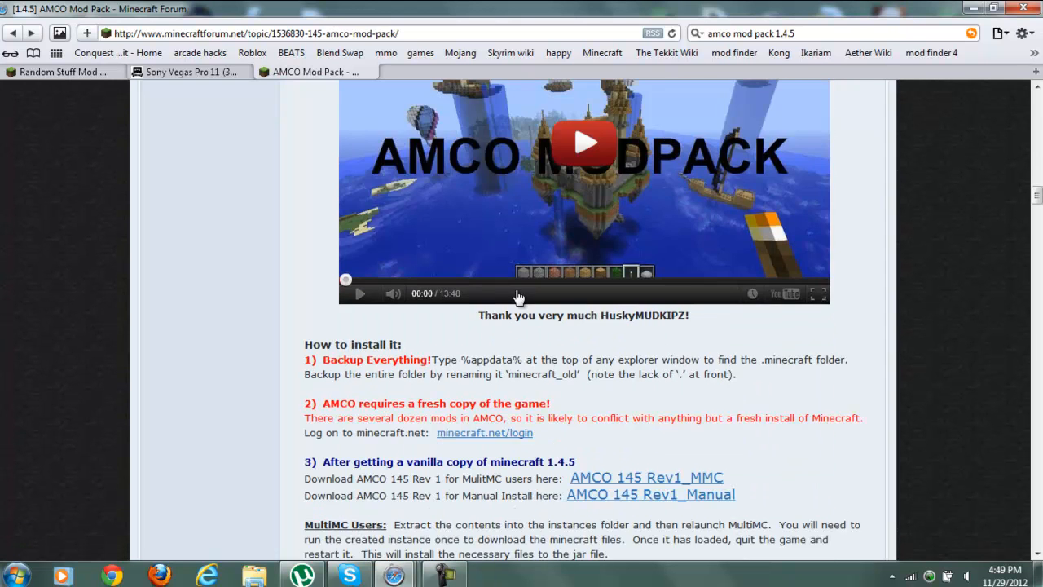
pyautogui.scroll(-3)
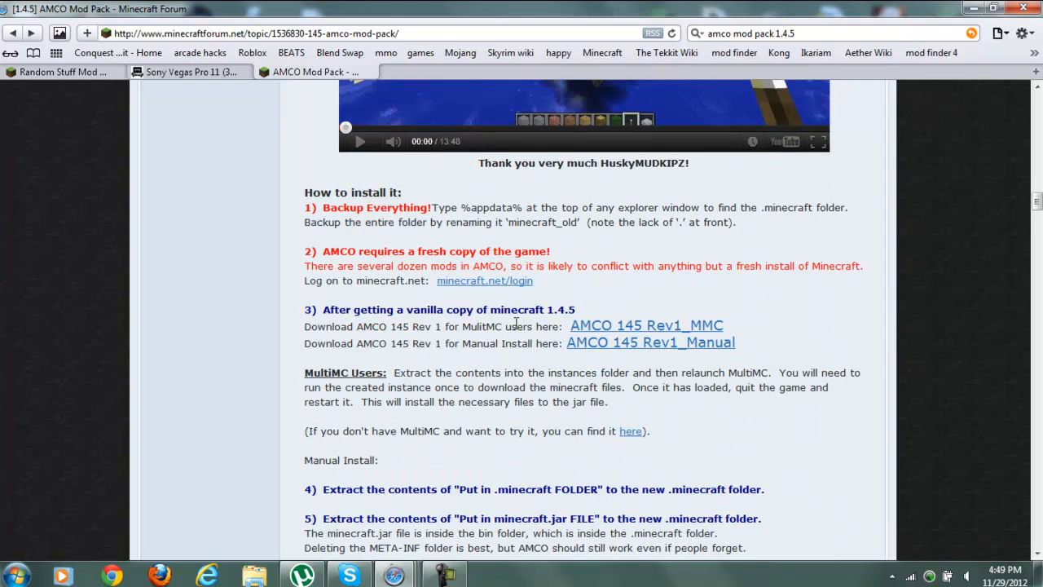
pyautogui.moveTo(544, 349)
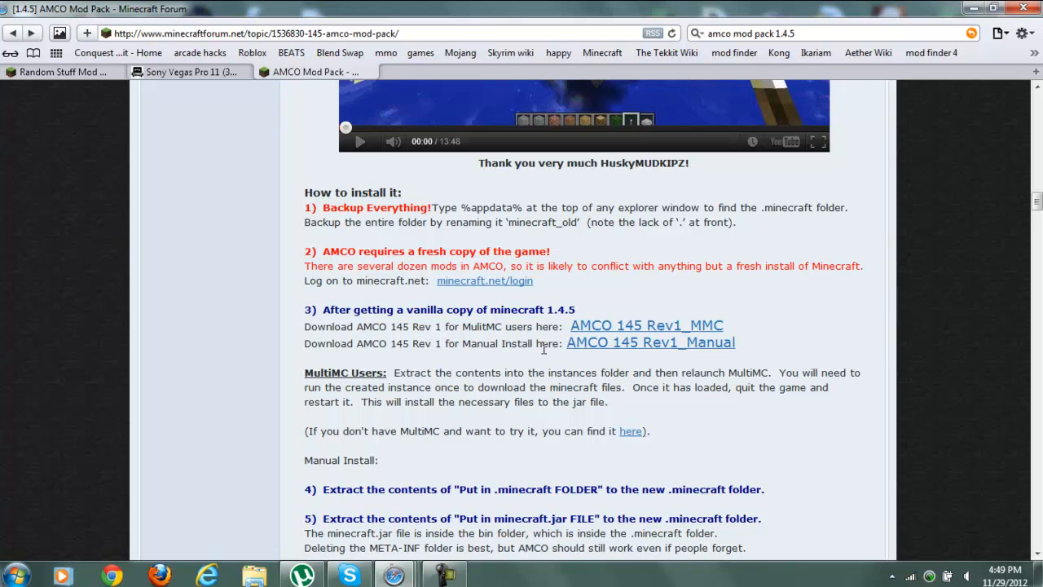
pyautogui.moveTo(591, 359)
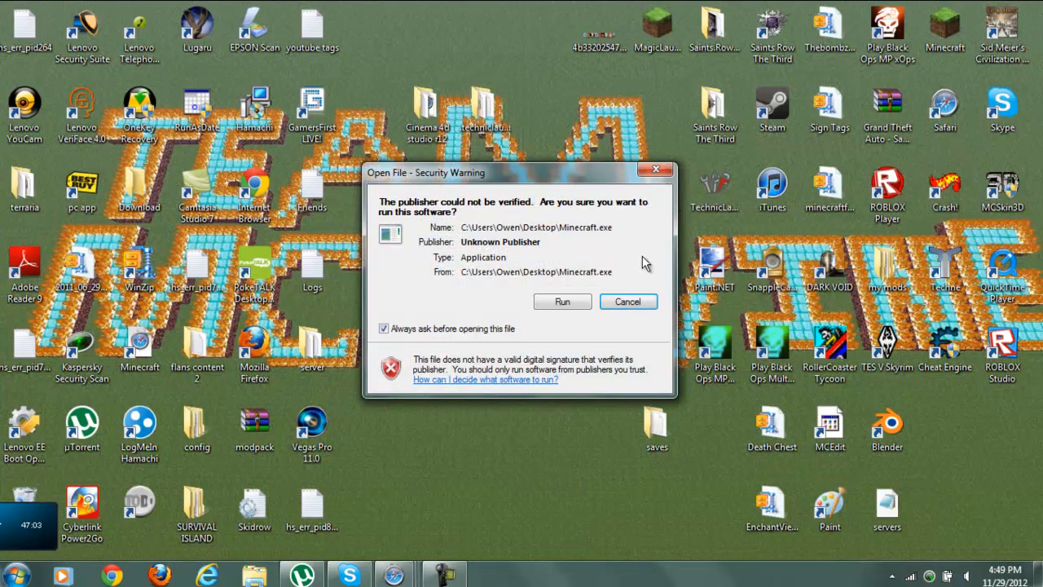
# Dismiss the security warning, start the Minecraft launcher from the desktop, and log in
pyautogui.click(562, 302)
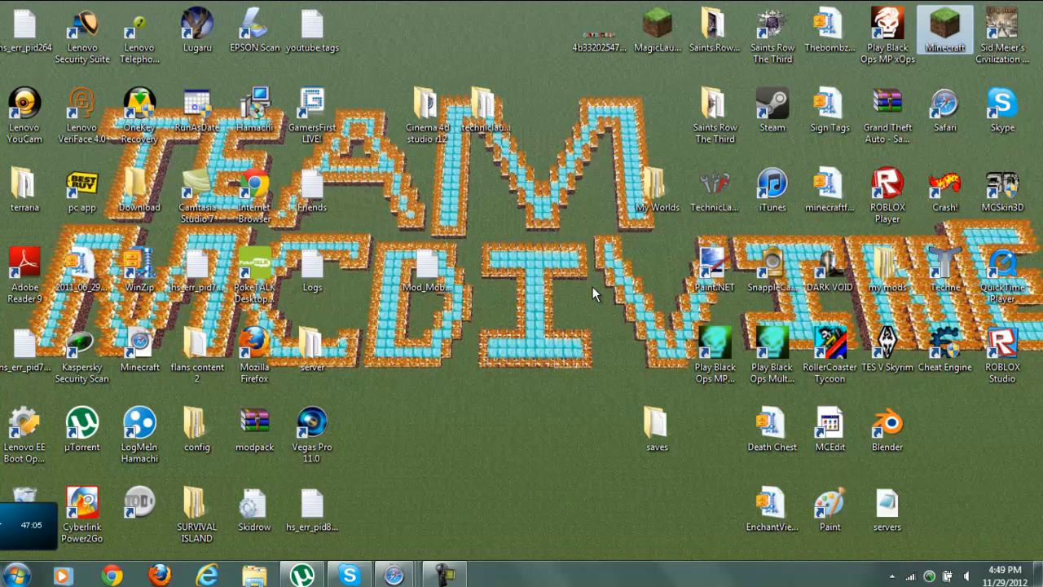
pyautogui.doubleClick(944, 29)
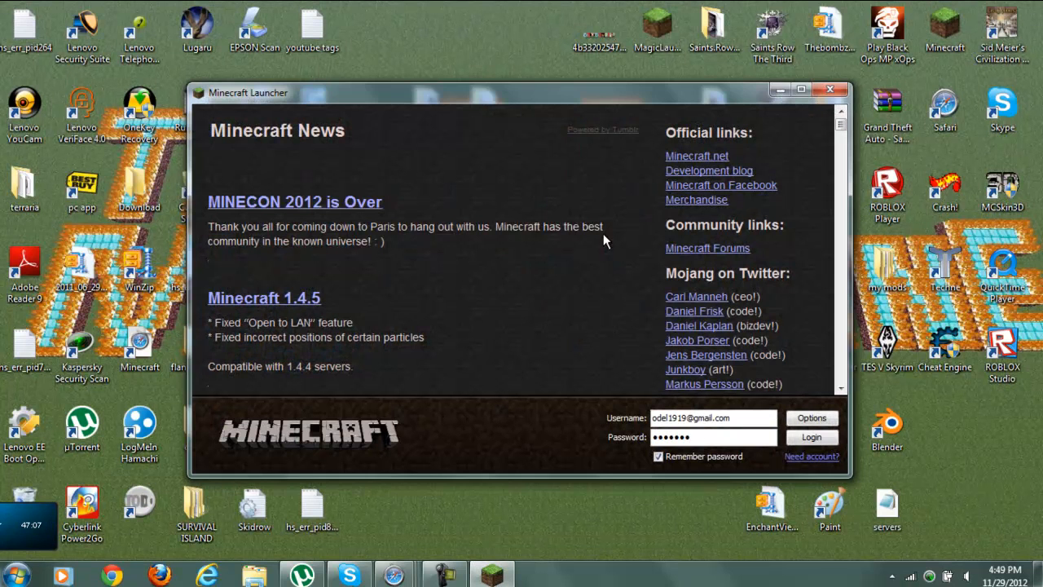
pyautogui.click(812, 417)
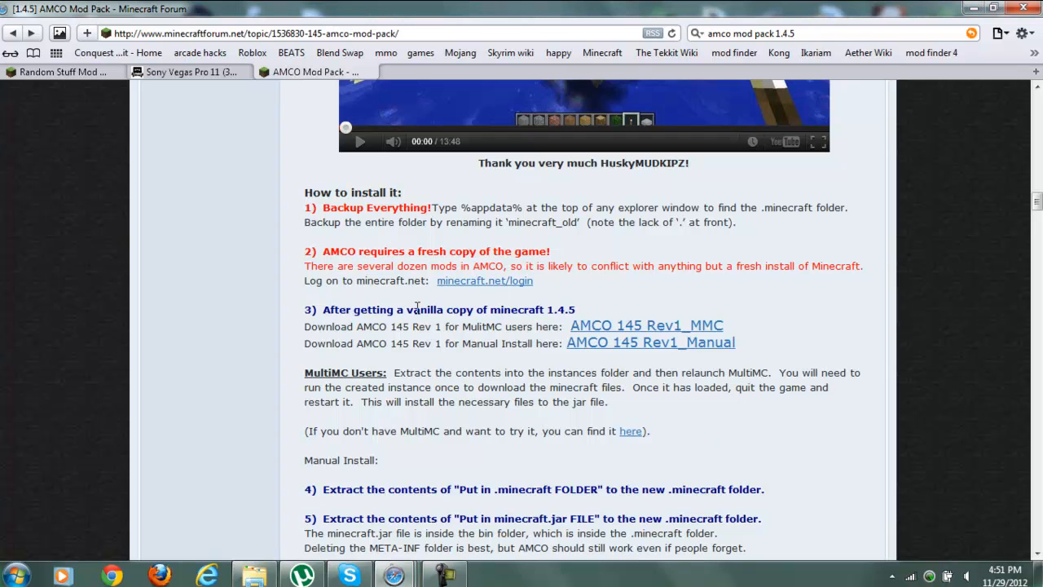
pyautogui.moveTo(600, 350)
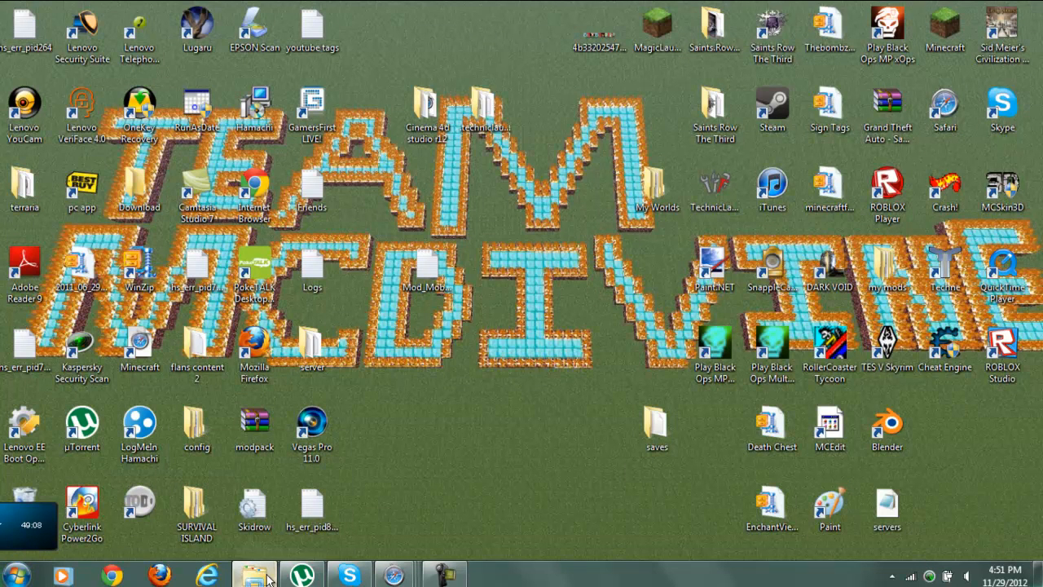
# Open .minecraft in Explorer and open the AMCO 145 Rev 1_Manual zip with WinRAR
pyautogui.click(254, 575)
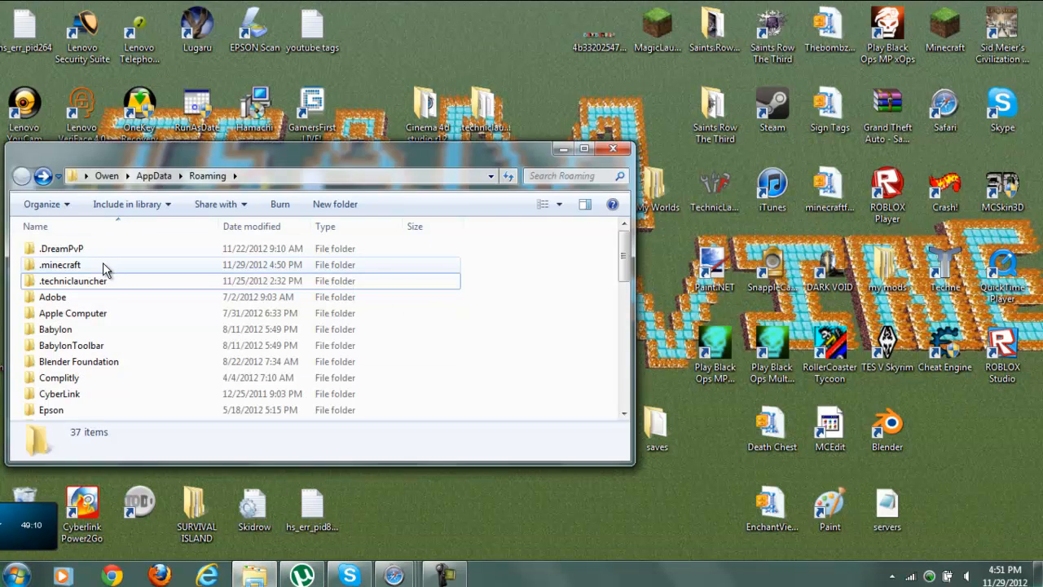
pyautogui.doubleClick(60, 264)
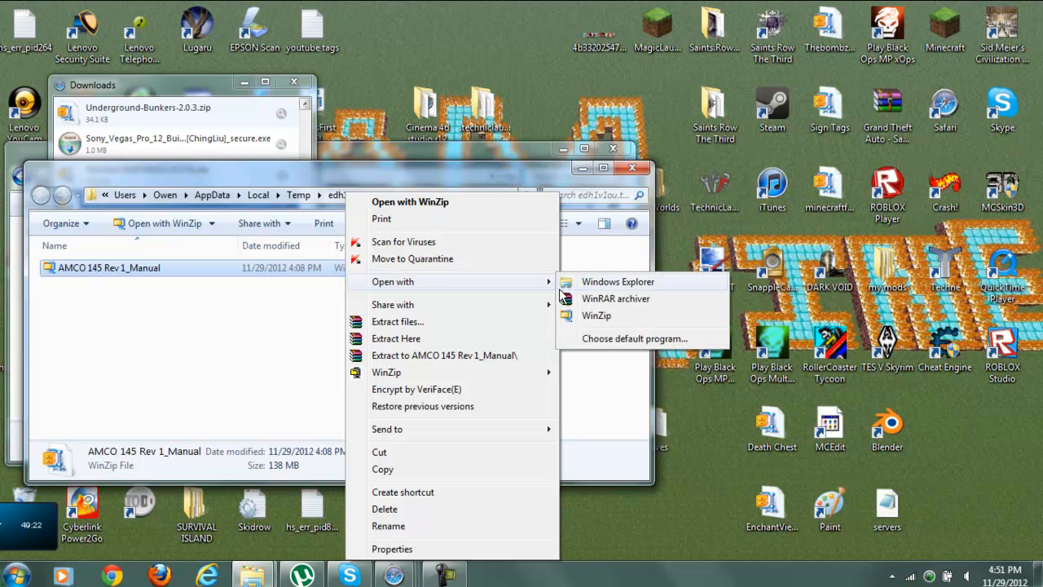
pyautogui.moveTo(616, 299)
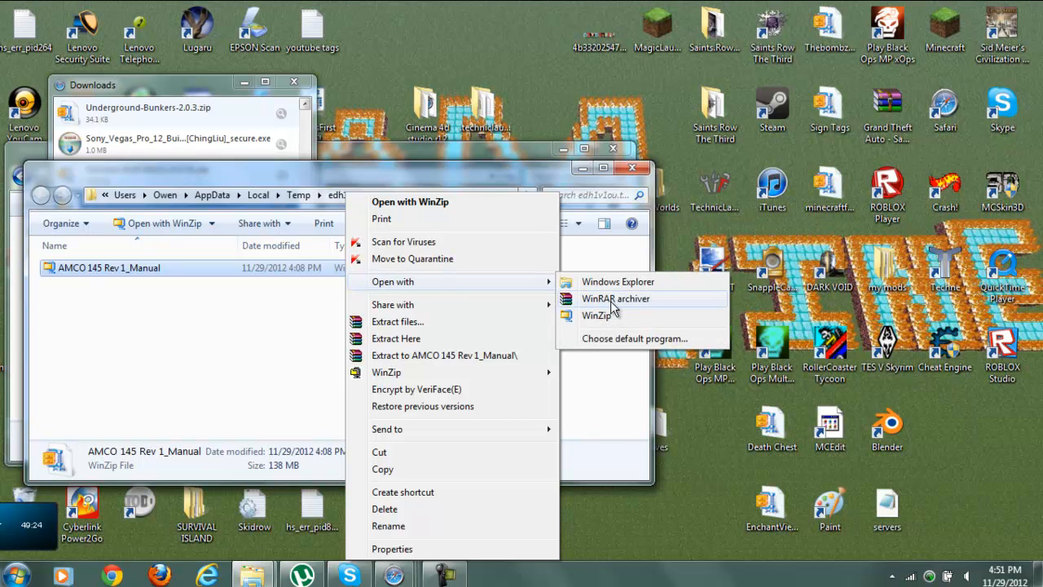
pyautogui.click(615, 298)
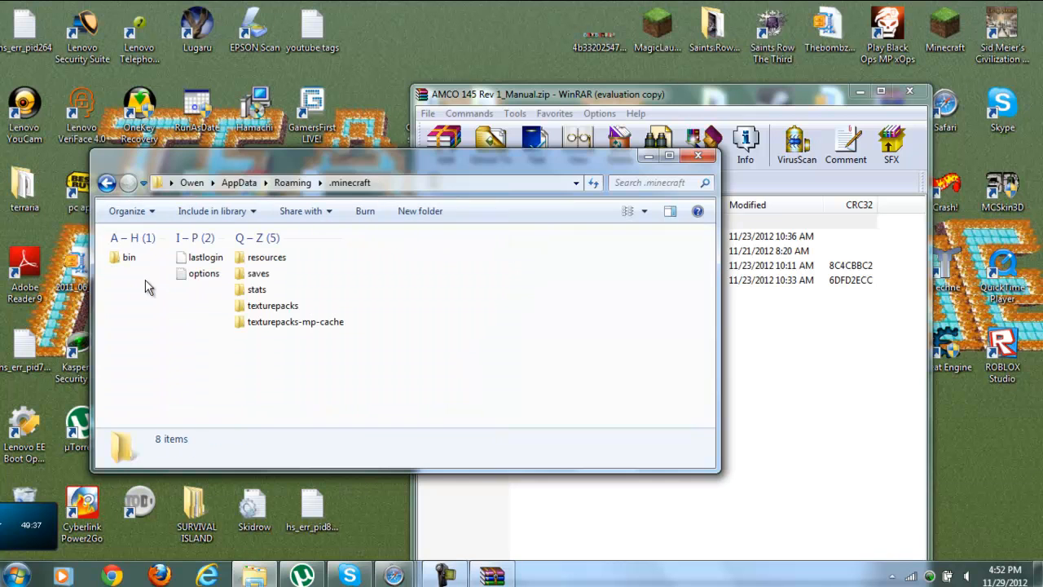
# Drop the pack's 'these go in the minecraft folder' files into .minecraft, merging folders and replacing files
pyautogui.click(547, 93)
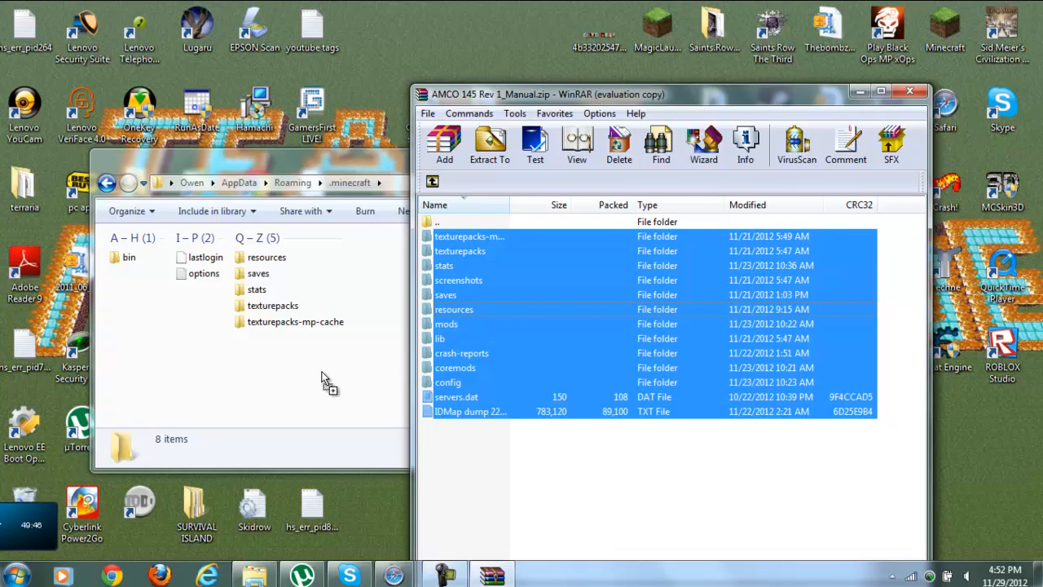
pyautogui.click(489, 146)
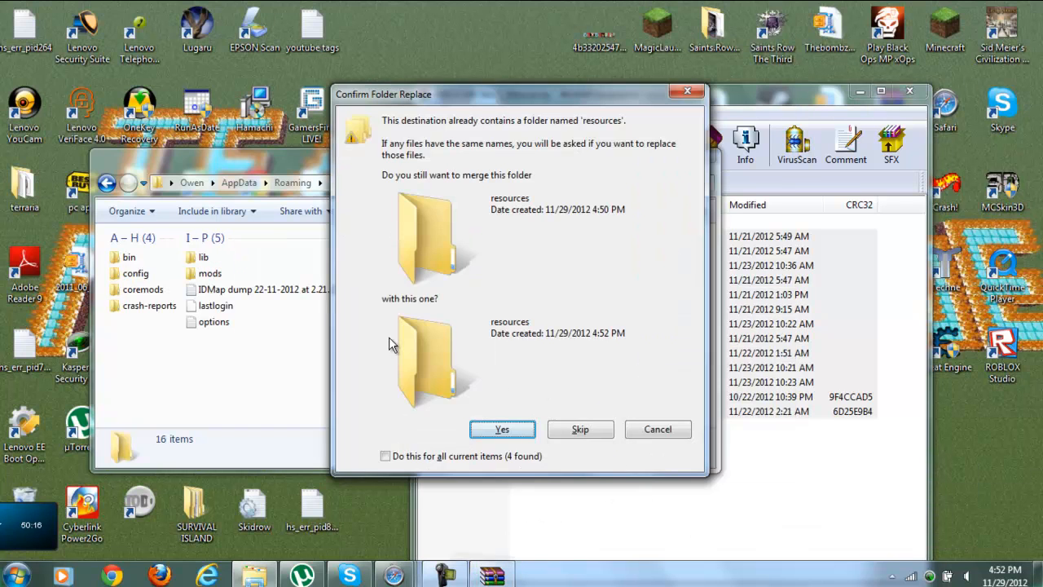
pyautogui.moveTo(499, 308)
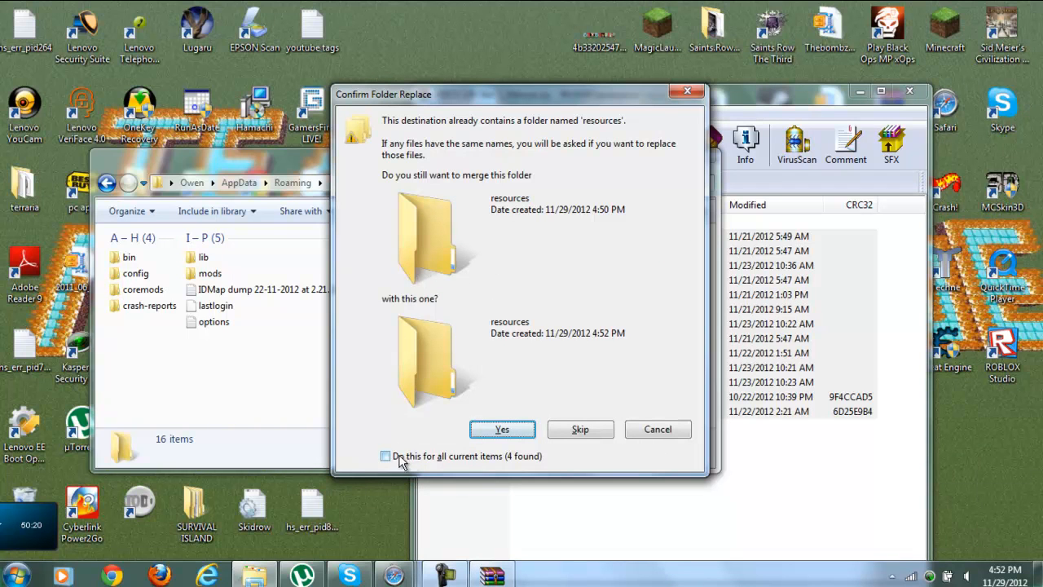
pyautogui.click(385, 455)
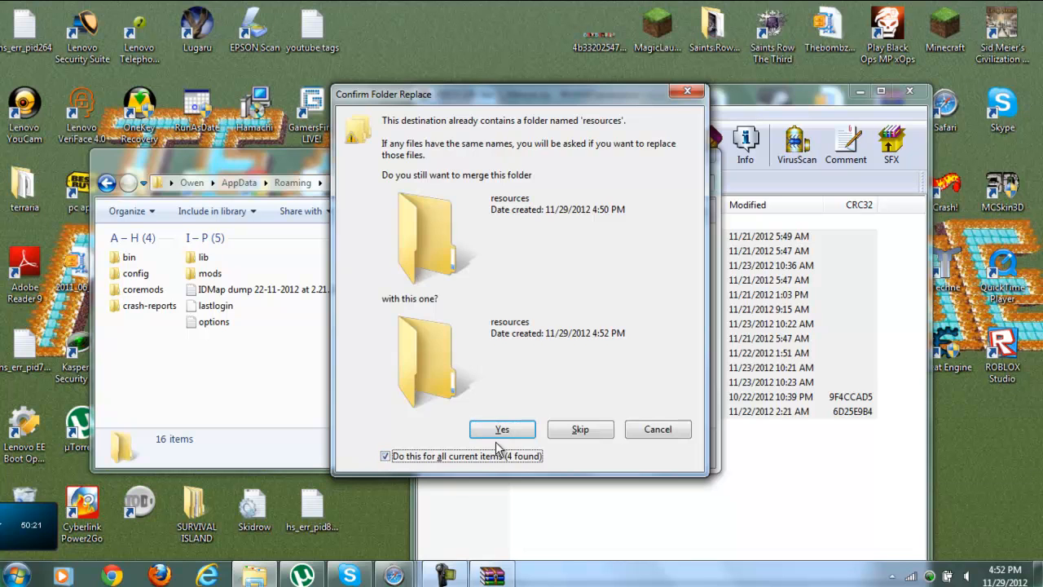
pyautogui.click(502, 429)
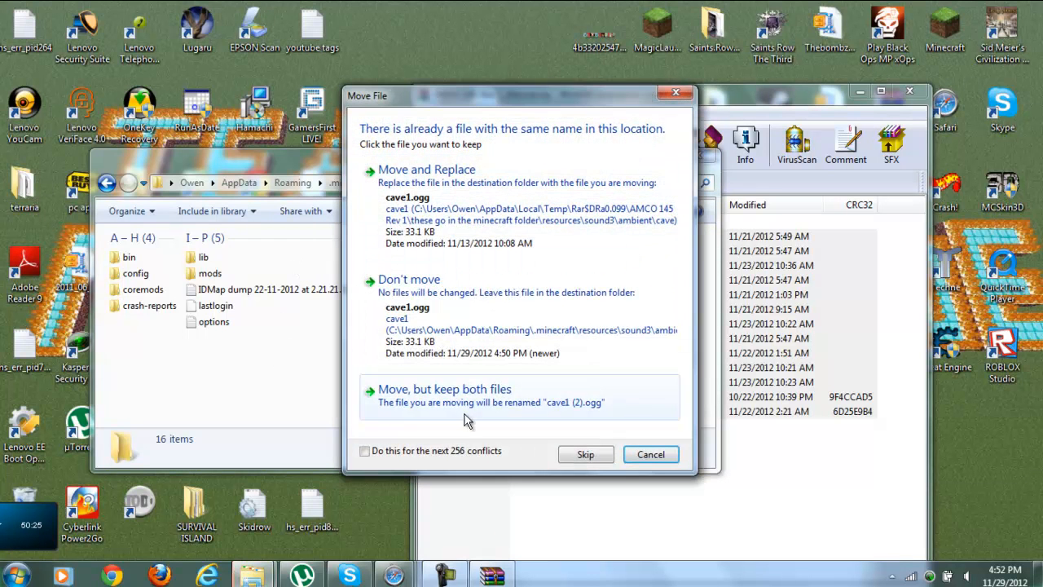
pyautogui.click(364, 451)
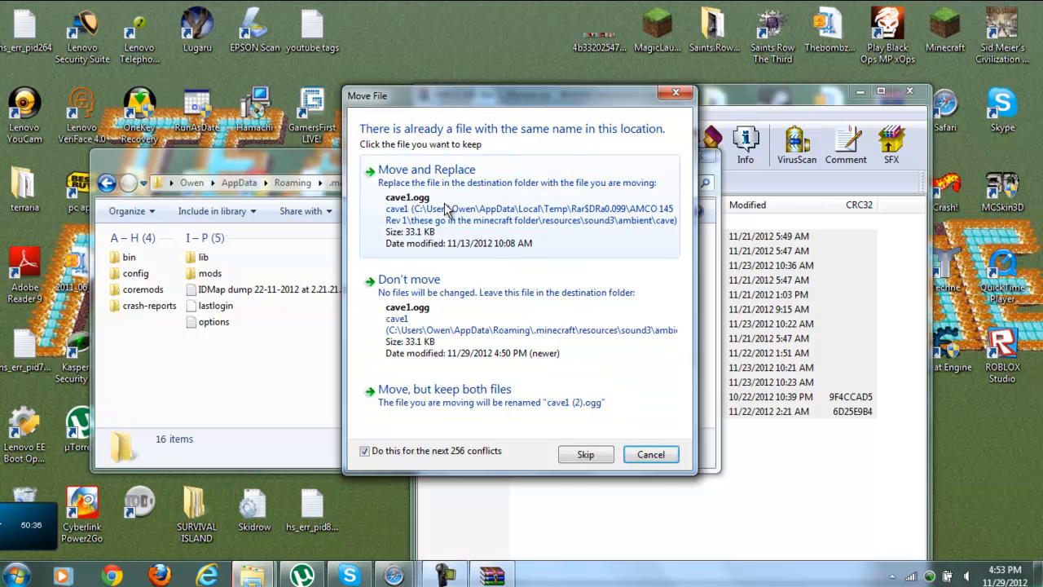
pyautogui.click(427, 169)
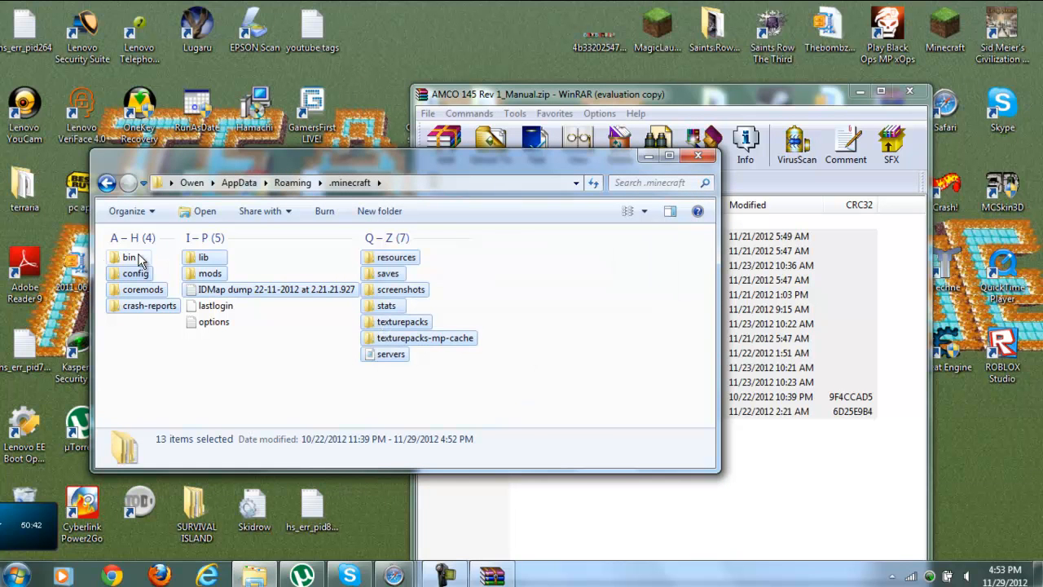
# Open bin/minecraft.jar in WinRAR and delete its META-INF folder
pyautogui.doubleClick(131, 257)
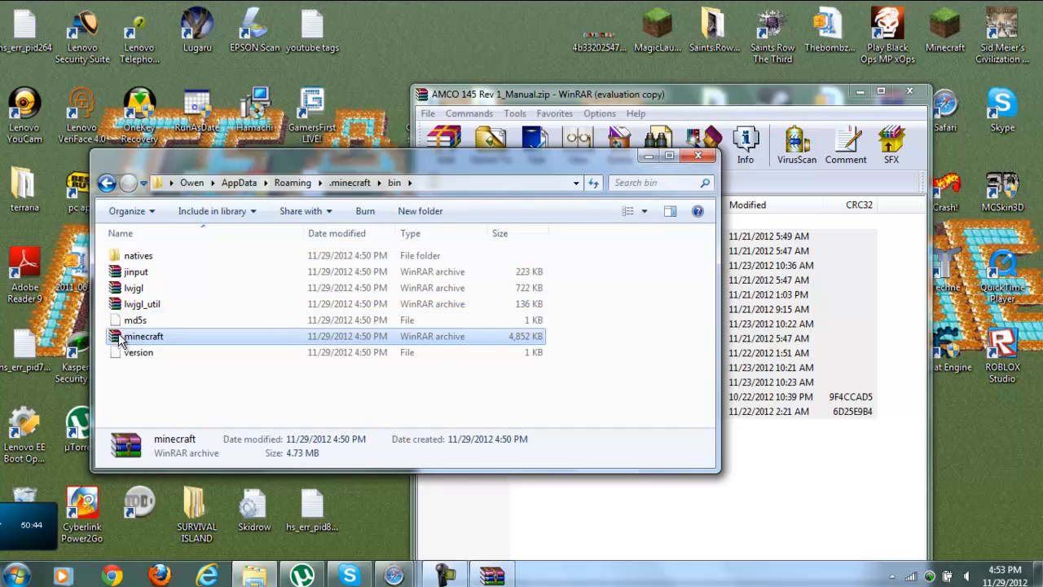
pyautogui.doubleClick(143, 336)
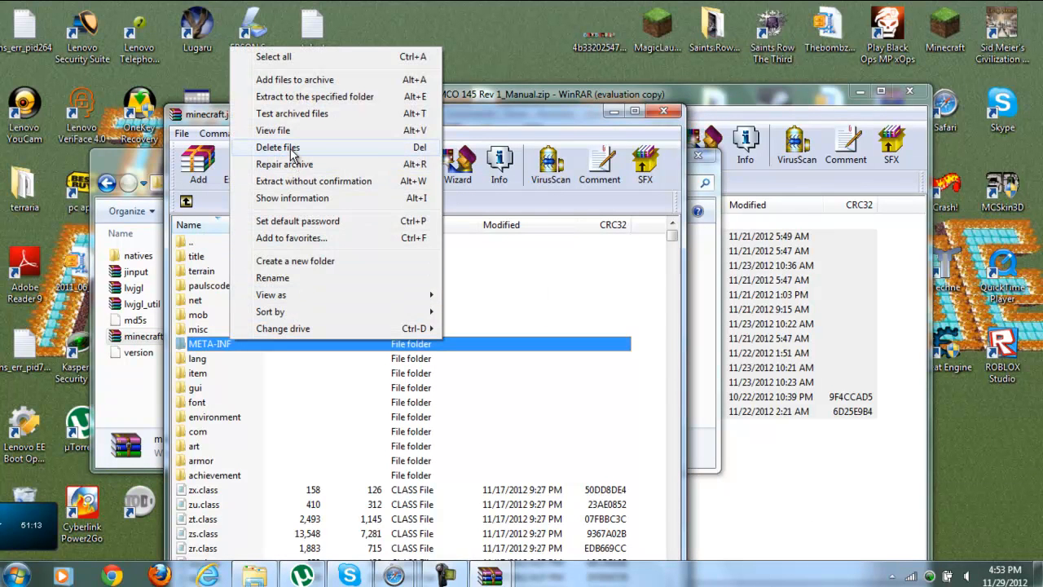
pyautogui.click(278, 147)
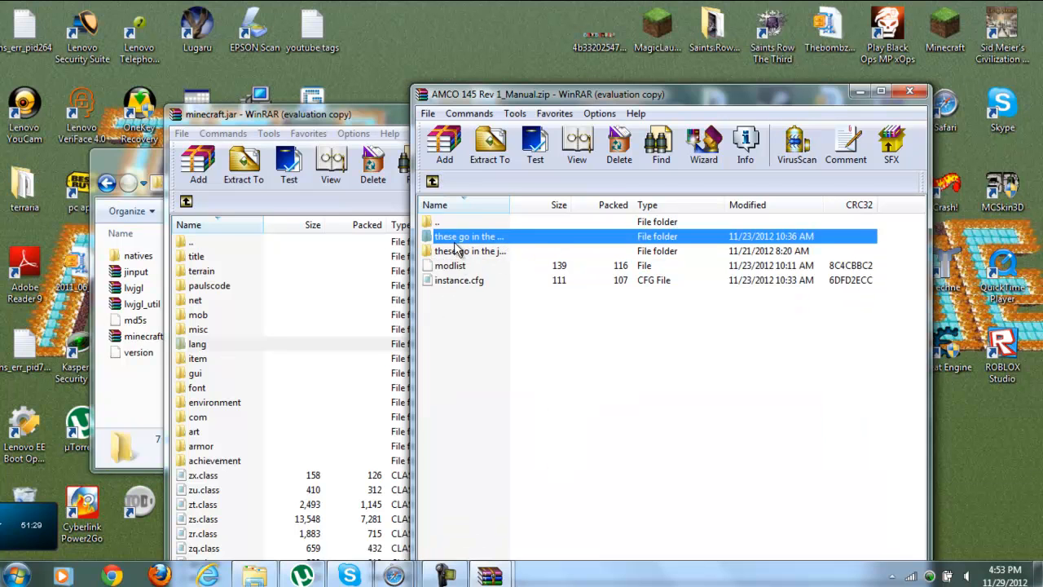
pyautogui.moveTo(471, 251)
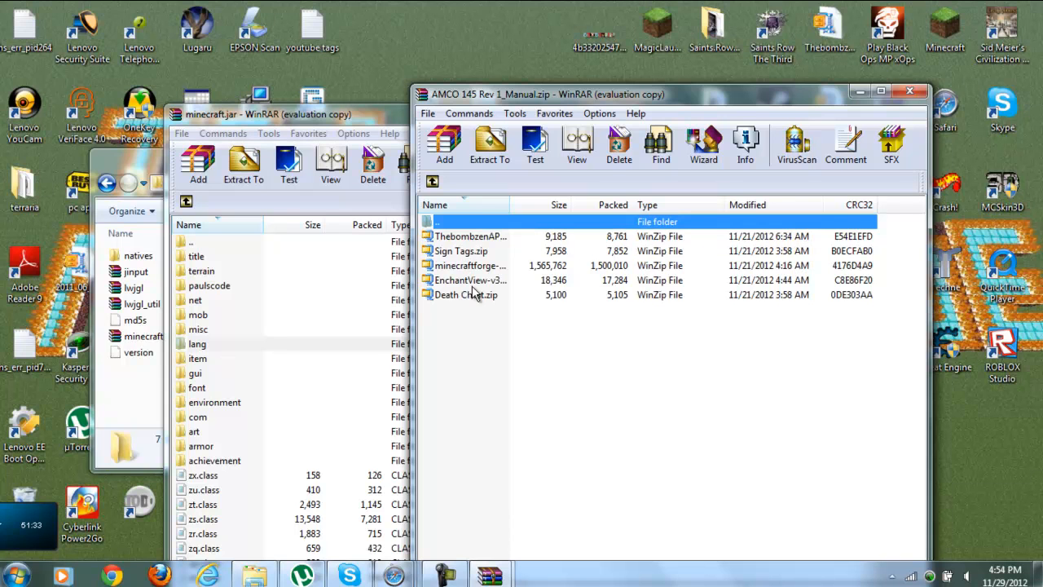
# Minimize the AMCO window and drag ThebombzenAPI's four class files into minecraft.jar
pyautogui.click(466, 294)
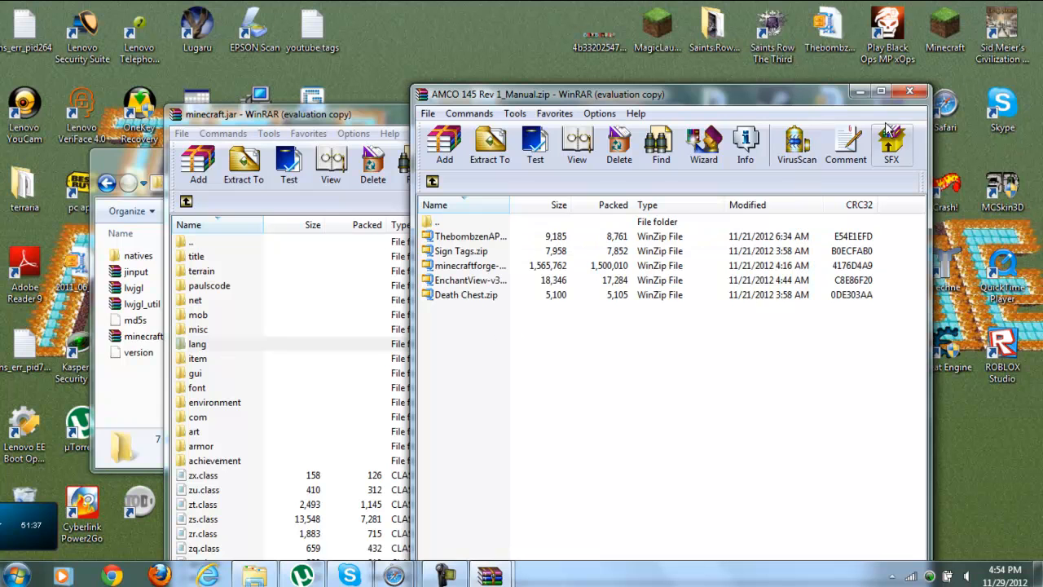
pyautogui.click(468, 237)
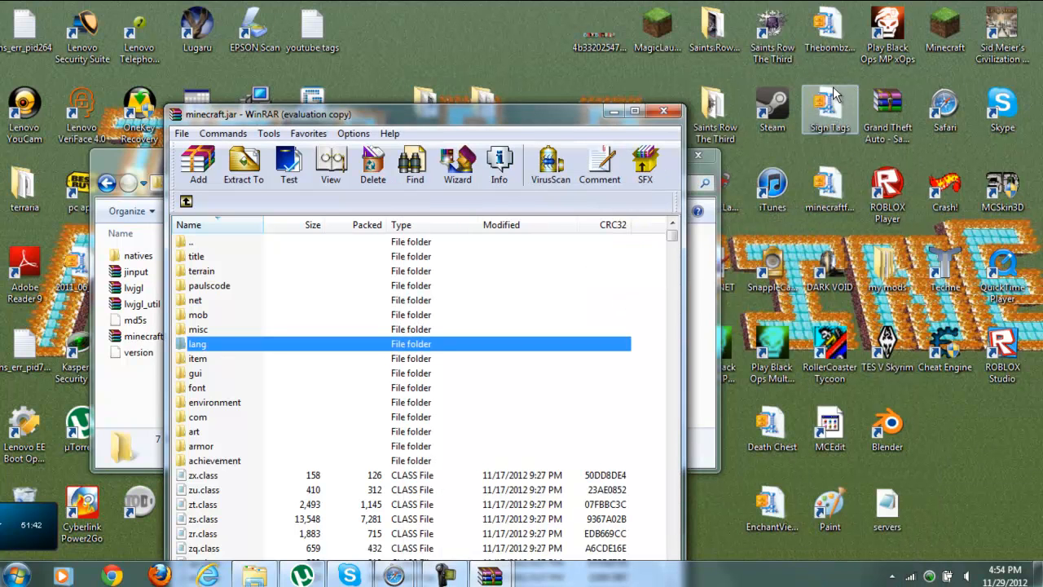
pyautogui.rightClick(830, 106)
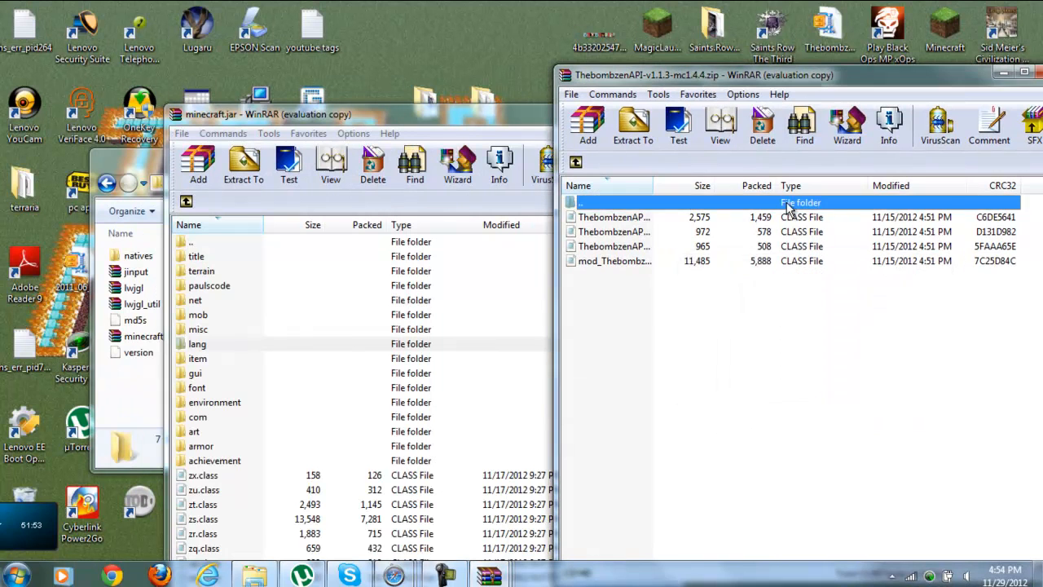
pyautogui.click(613, 217)
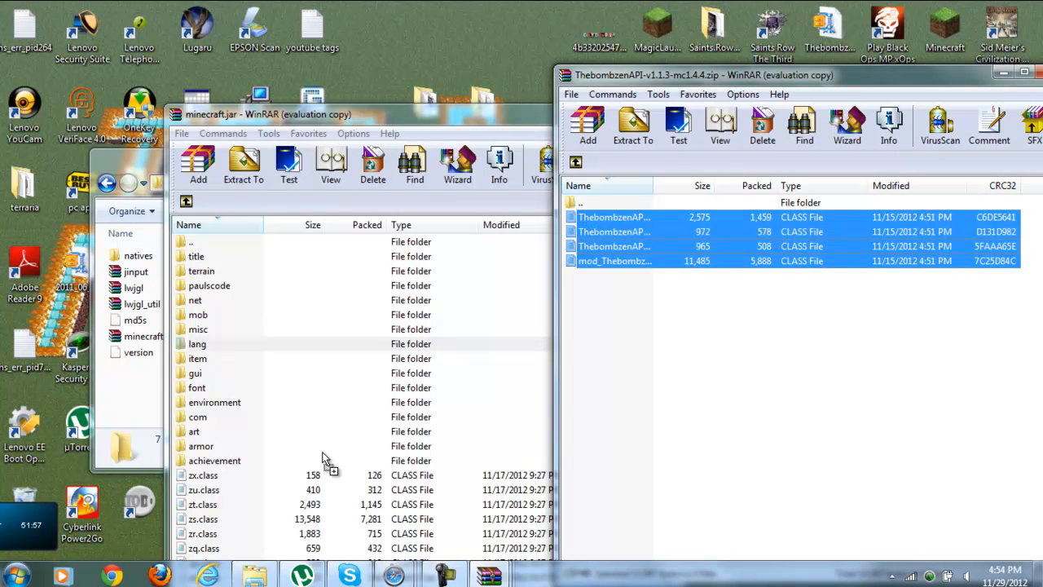
pyautogui.click(198, 163)
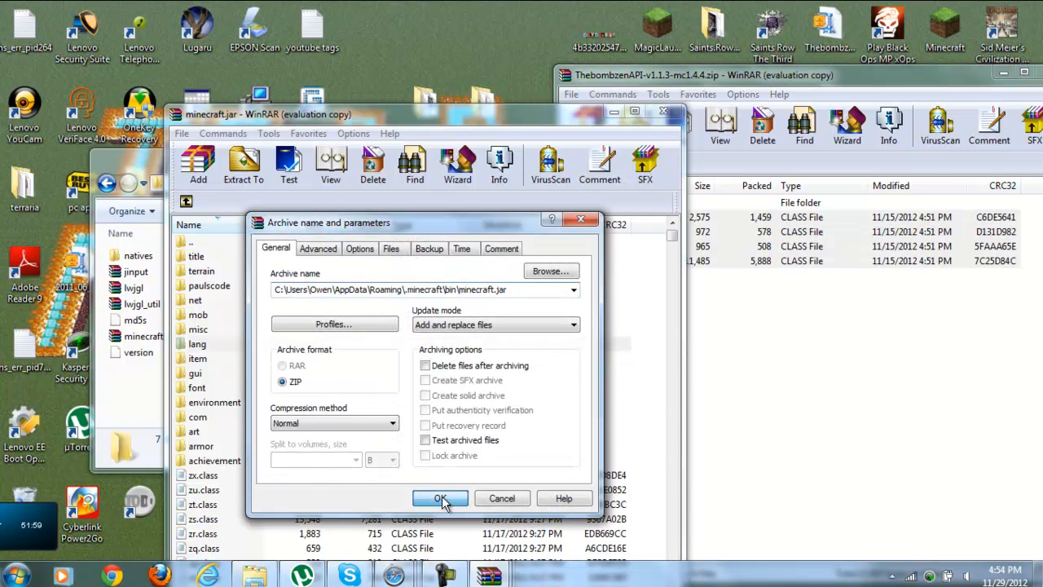
pyautogui.click(440, 498)
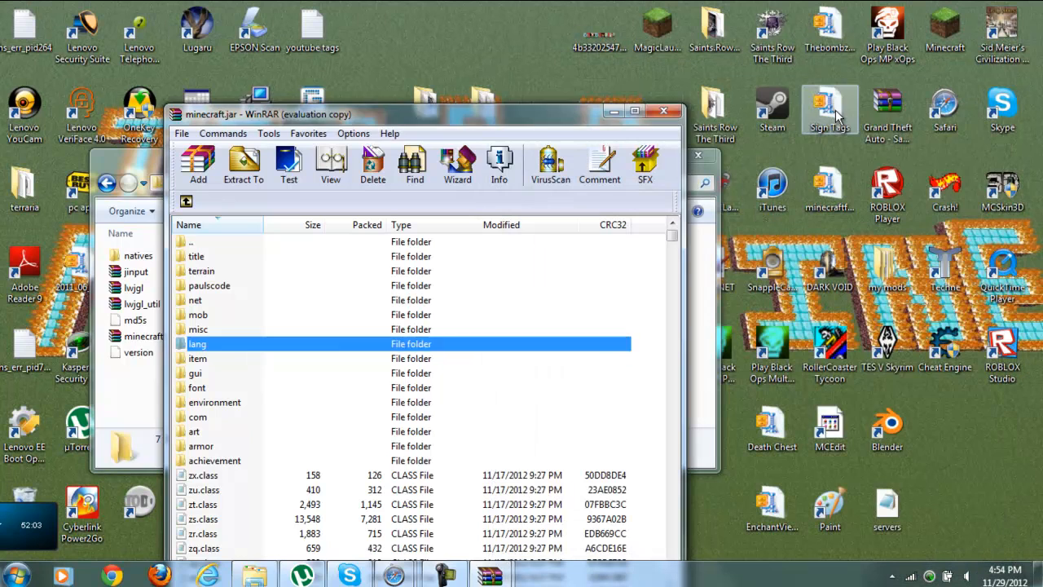
# Open the Sign Tags archive in WinRAR and add bdi, ann and alu classes to minecraft.jar
pyautogui.rightClick(830, 106)
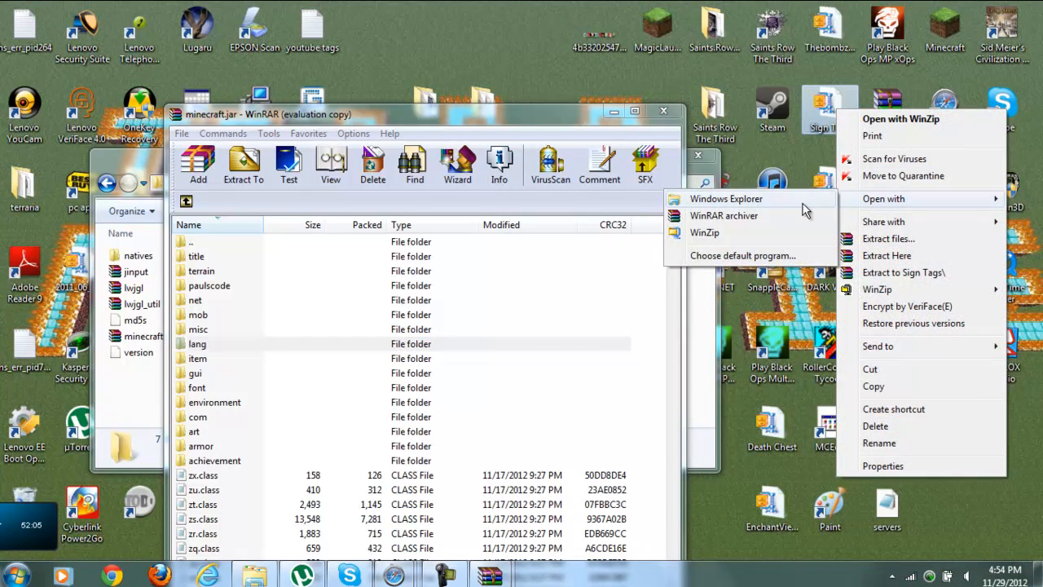
pyautogui.click(724, 215)
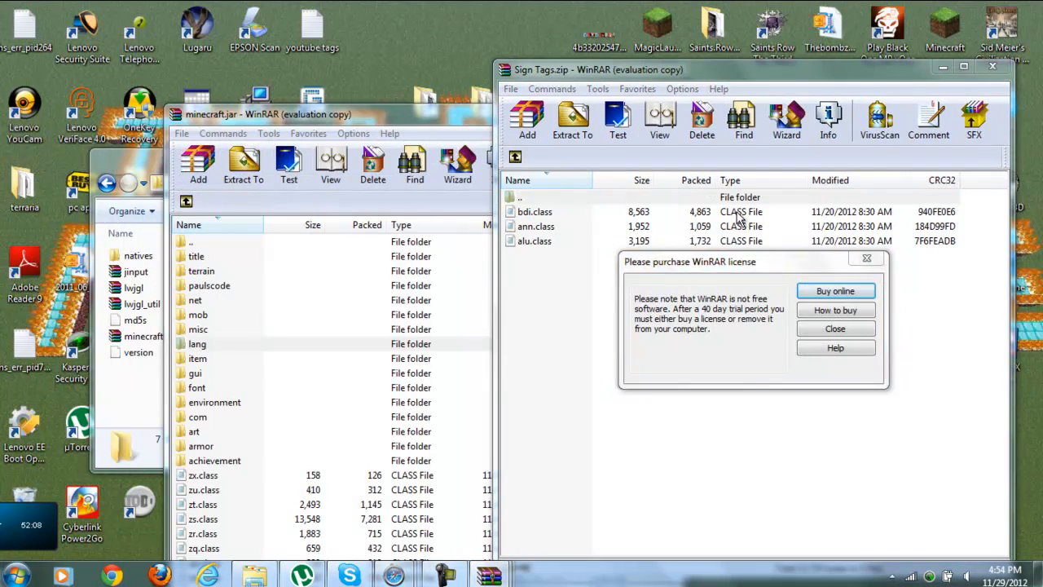
pyautogui.click(834, 328)
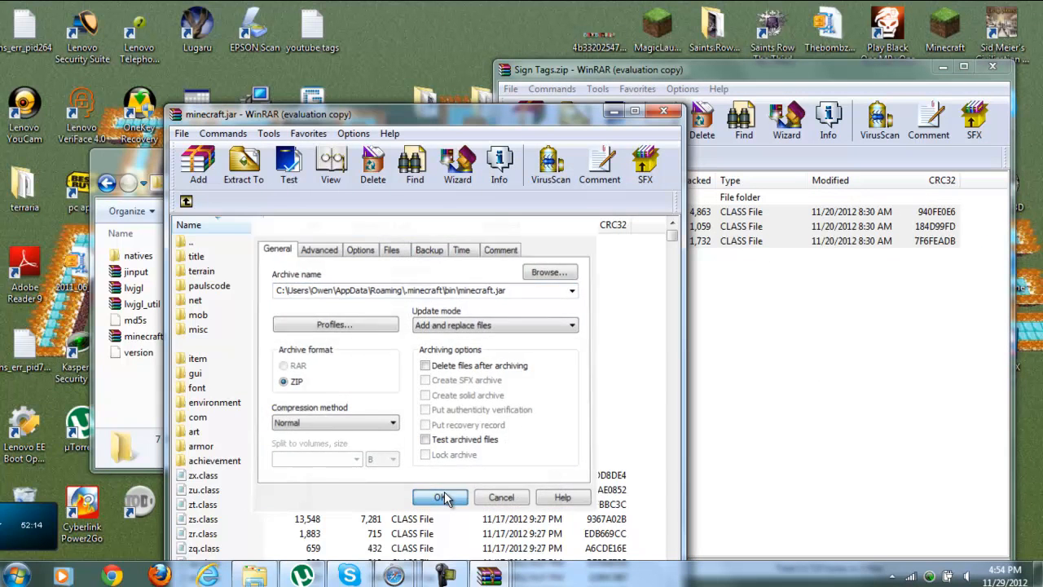
pyautogui.click(440, 498)
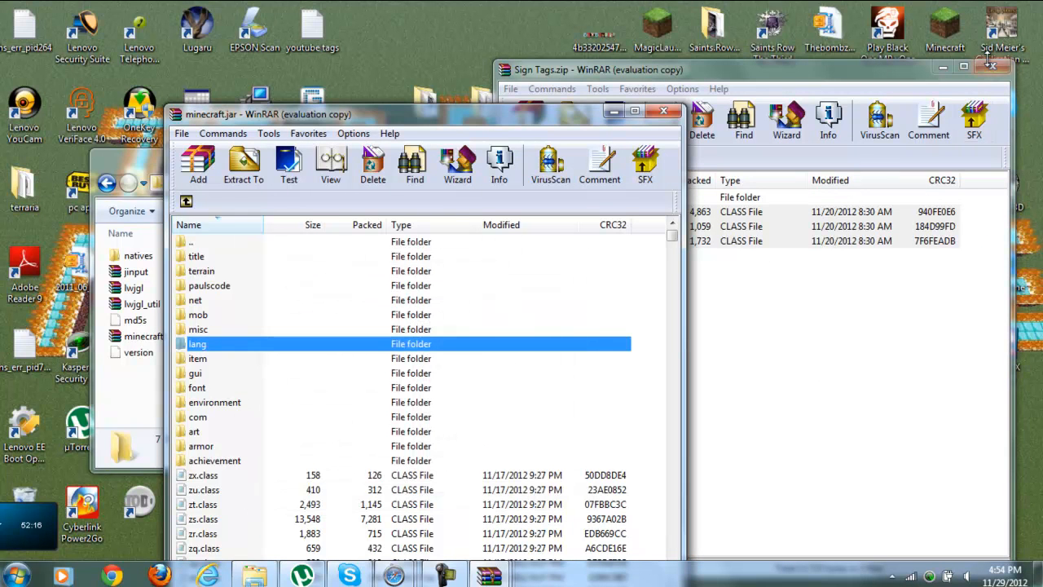
# Close Sign Tags, add all minecraftforge-universal 1.4.5 files and folders to minecraft.jar, and close Forge
pyautogui.click(991, 58)
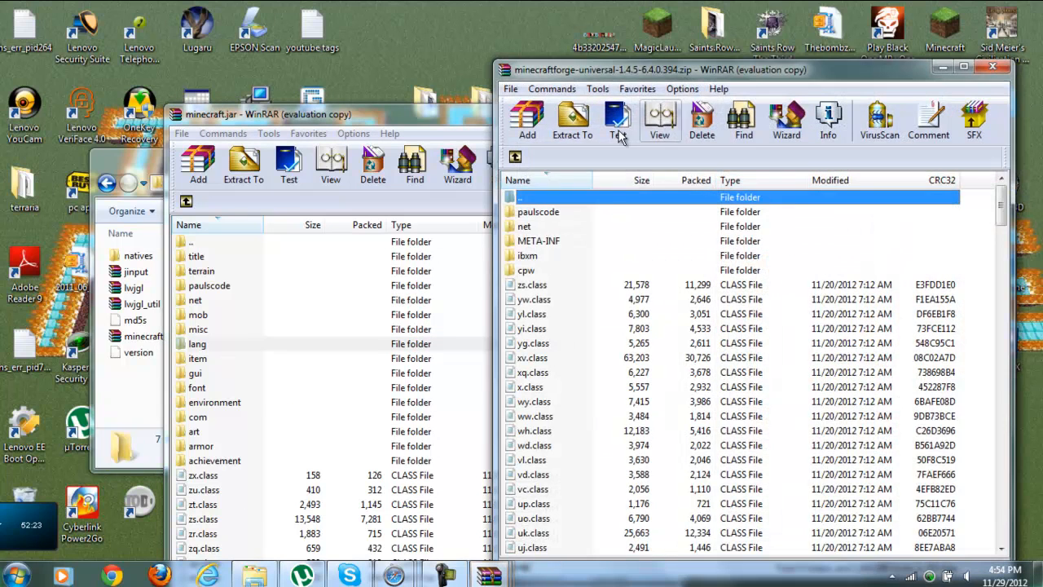
pyautogui.click(618, 120)
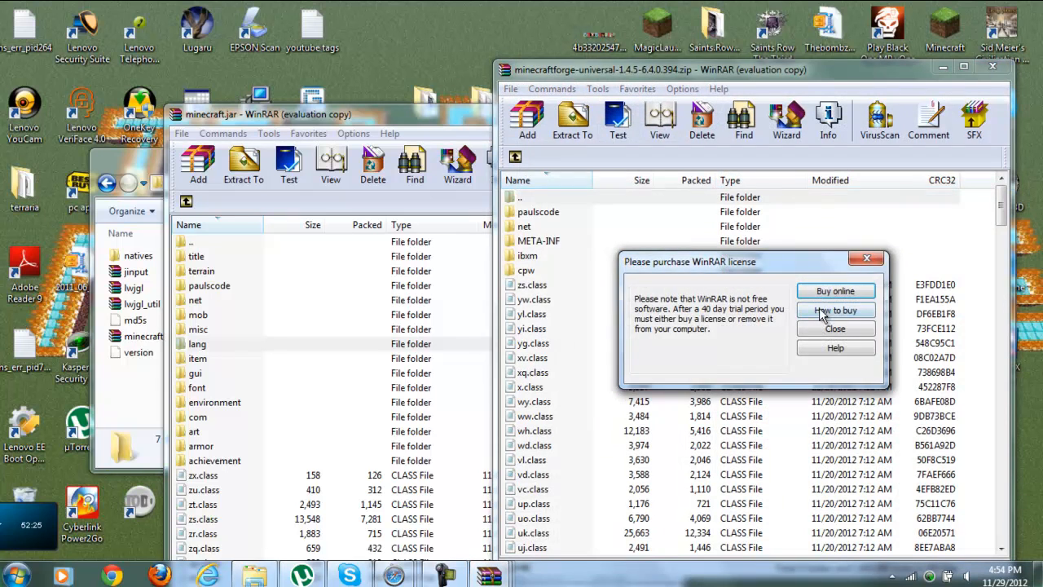
pyautogui.click(835, 328)
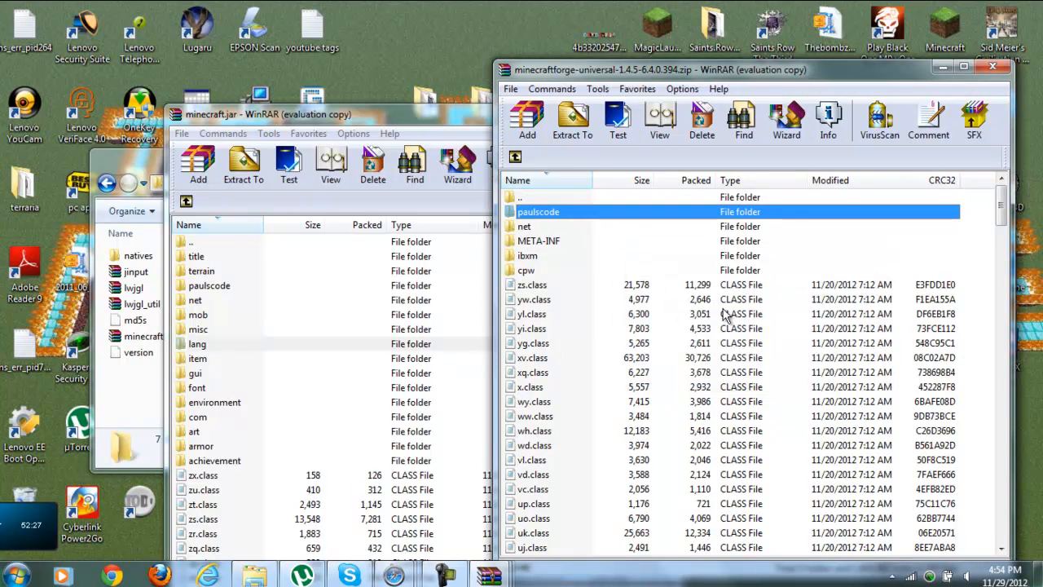
pyautogui.scroll(-3)
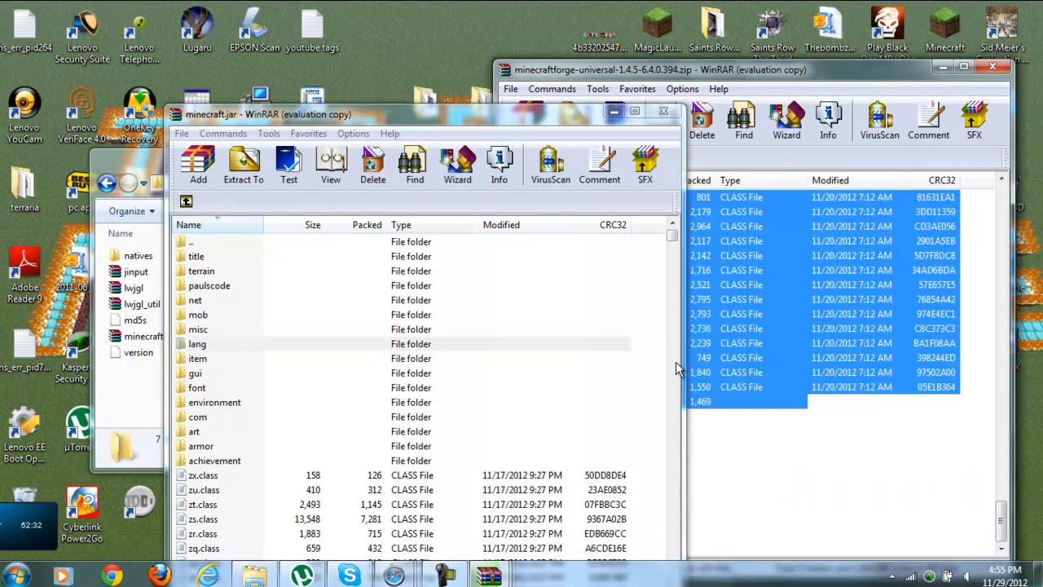
pyautogui.click(198, 163)
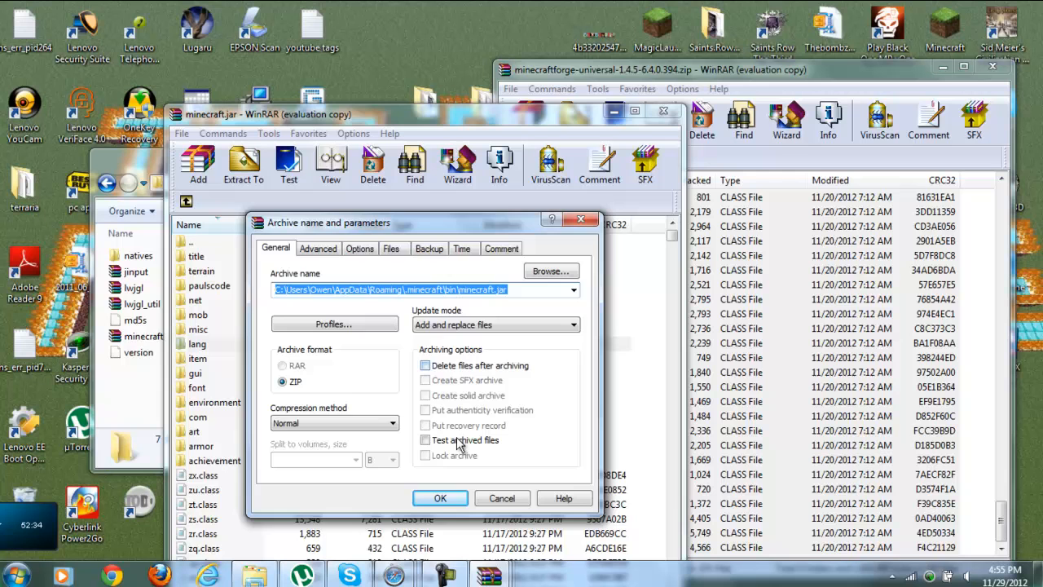
pyautogui.click(440, 498)
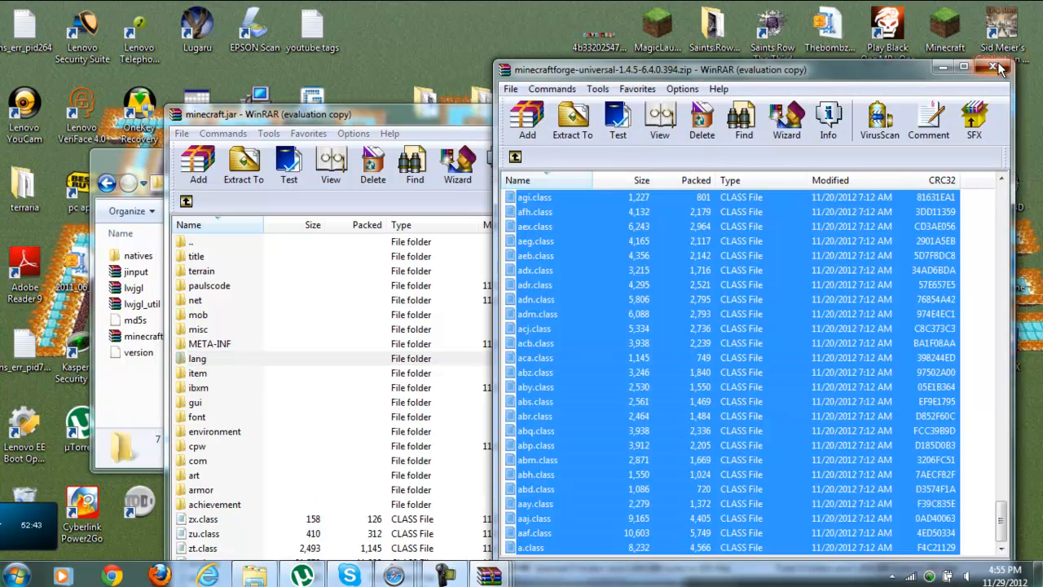
pyautogui.click(994, 68)
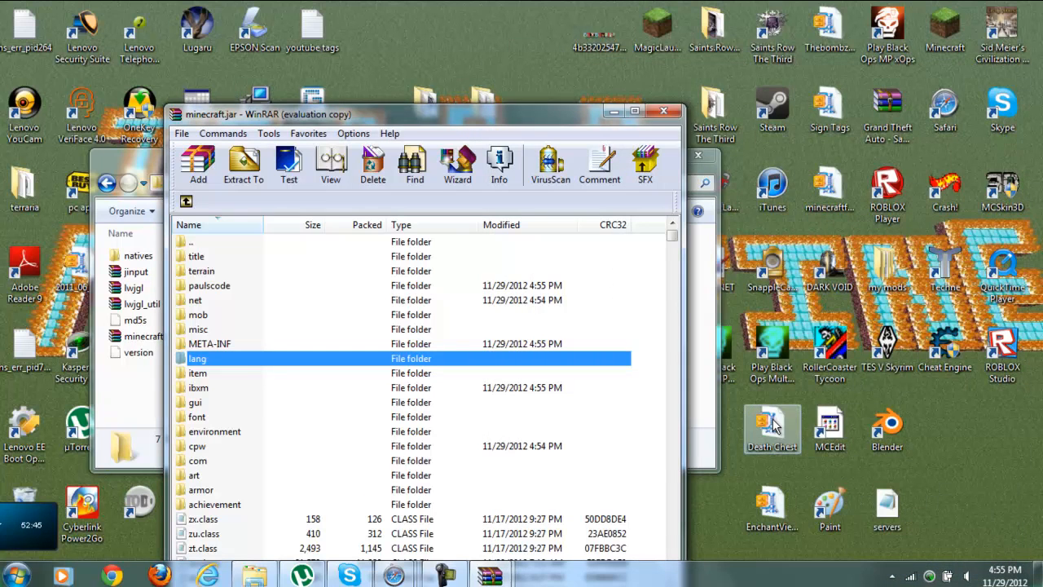
# Open the Death Chest archive and add qw.class to minecraft.jar
pyautogui.rightClick(772, 428)
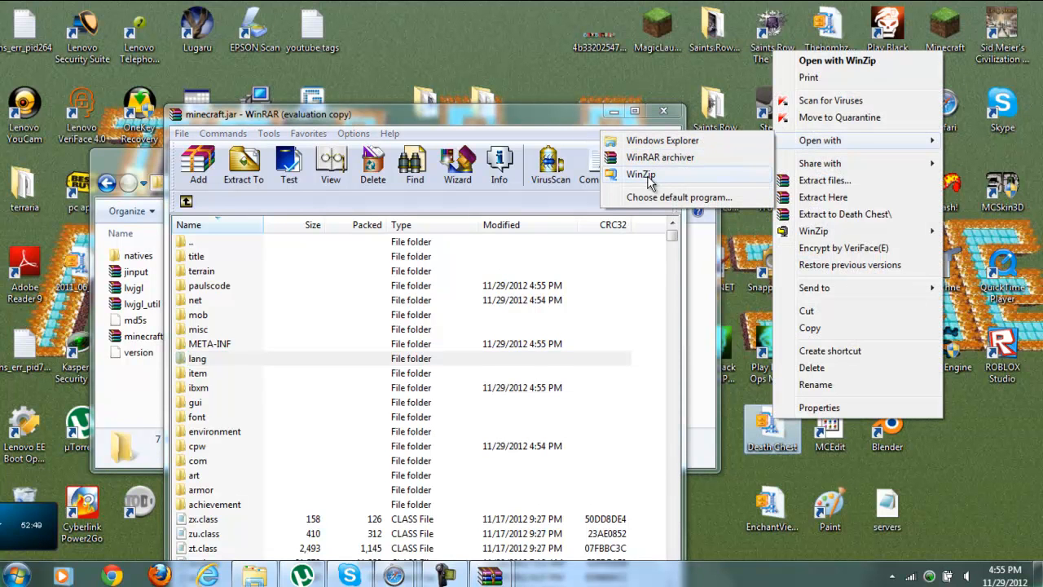
pyautogui.click(641, 175)
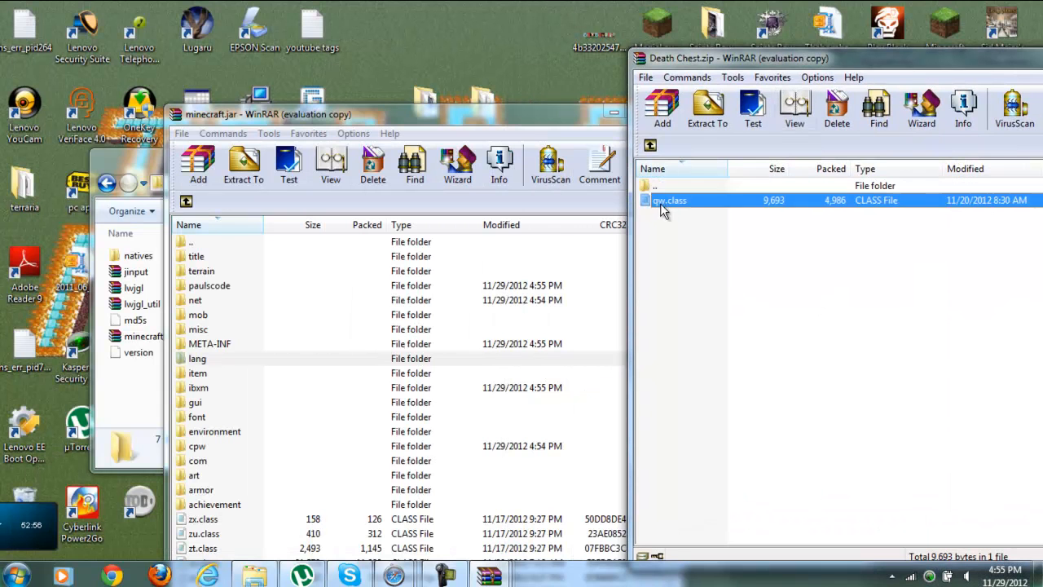
pyautogui.click(198, 164)
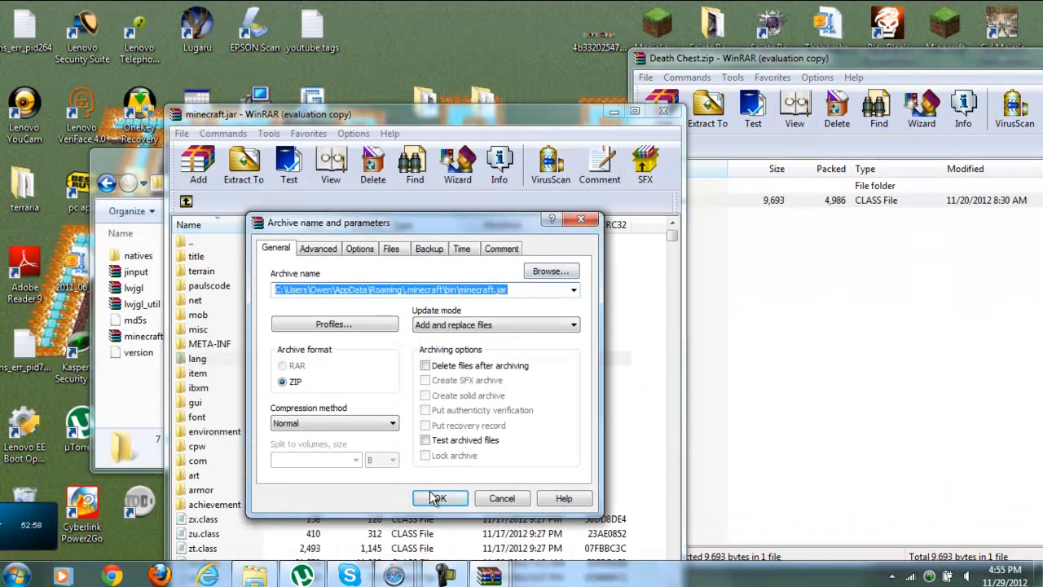
pyautogui.click(439, 498)
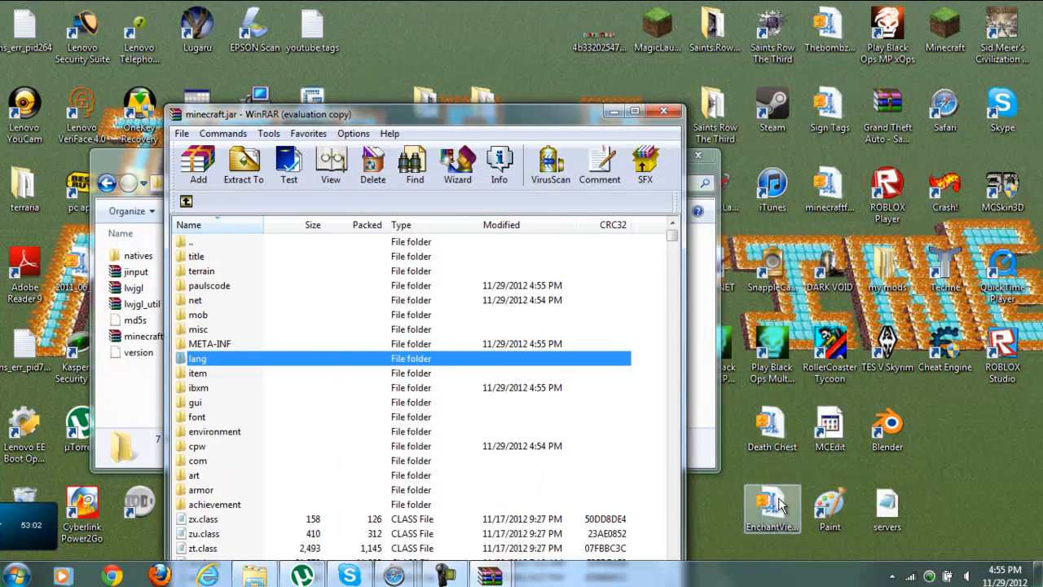
# Open EnchantView 3.6.2, select all nine class files, and add them to minecraft.jar
pyautogui.rightClick(772, 509)
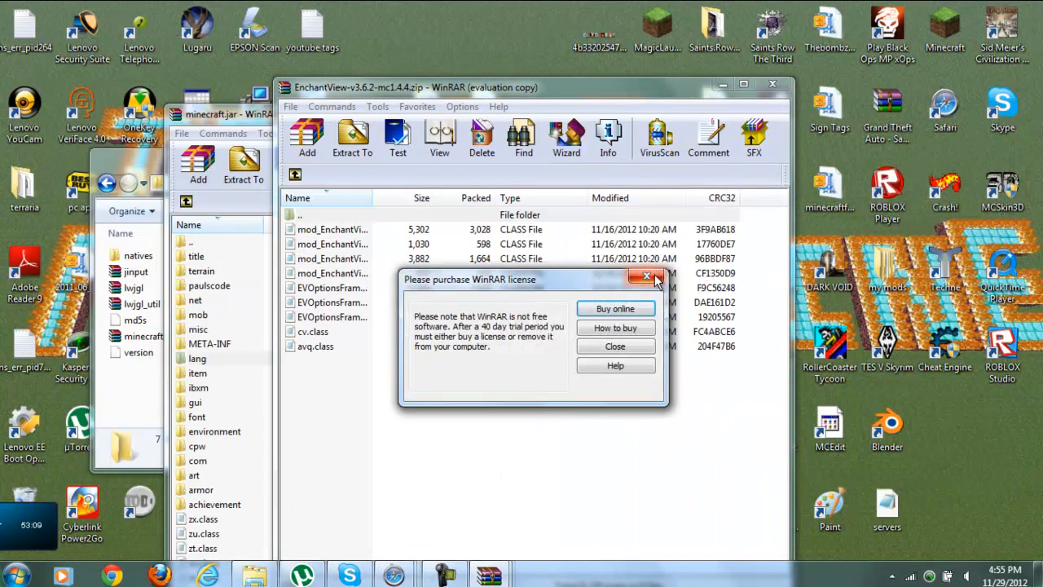
pyautogui.click(648, 276)
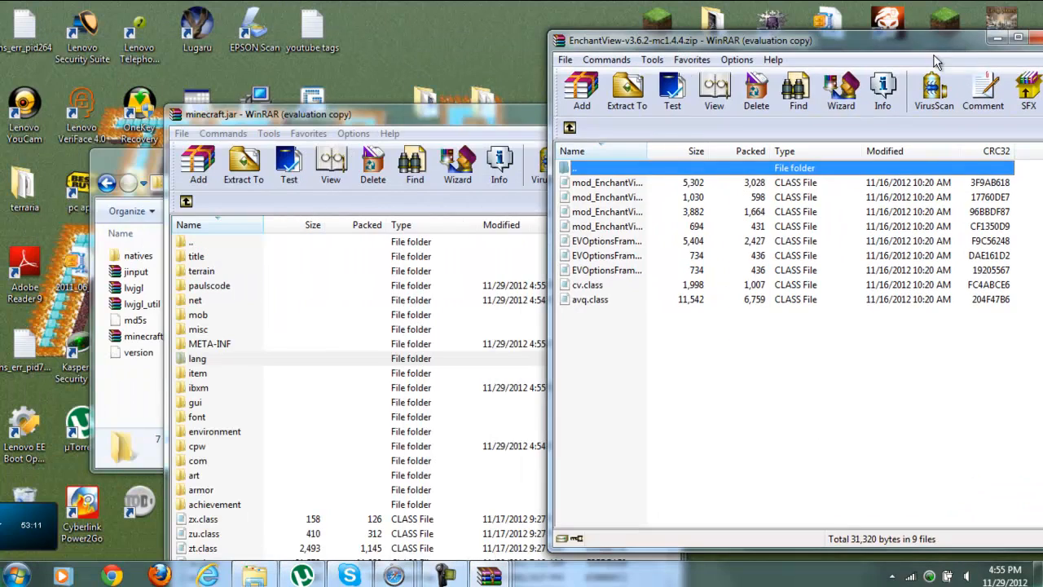
pyautogui.press('ctrl+a')
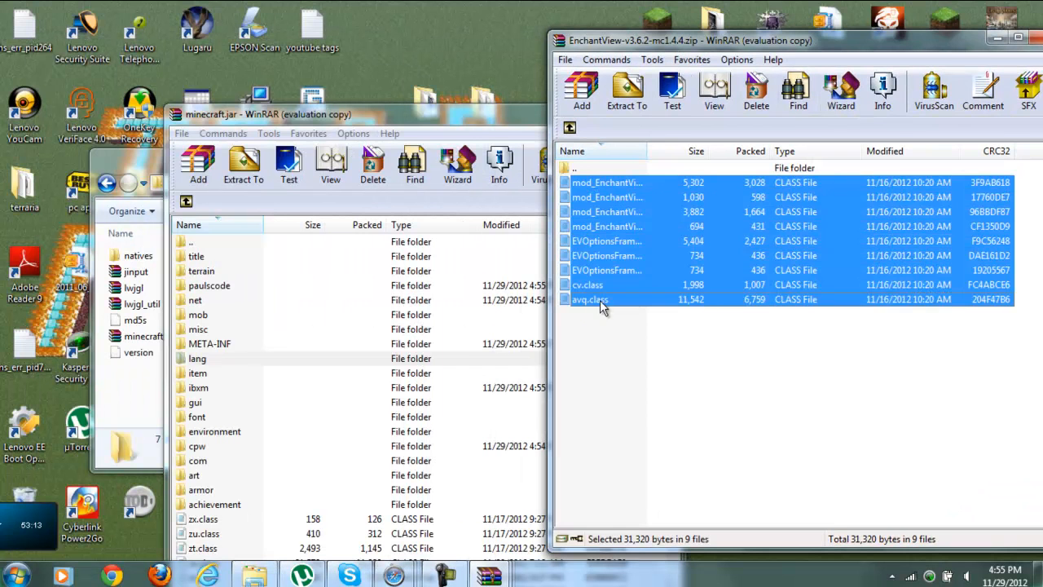
pyautogui.click(198, 163)
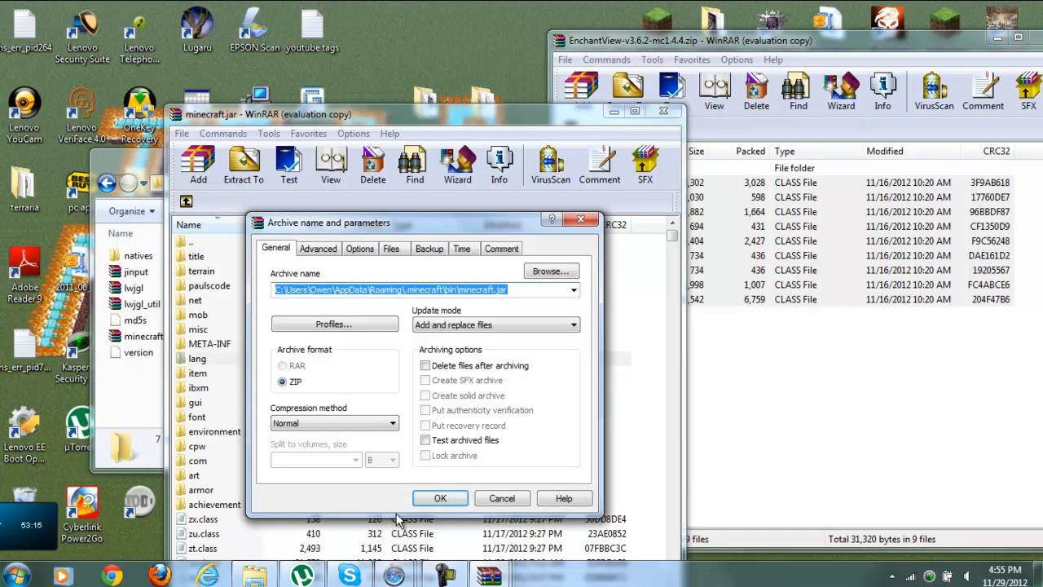
pyautogui.click(440, 498)
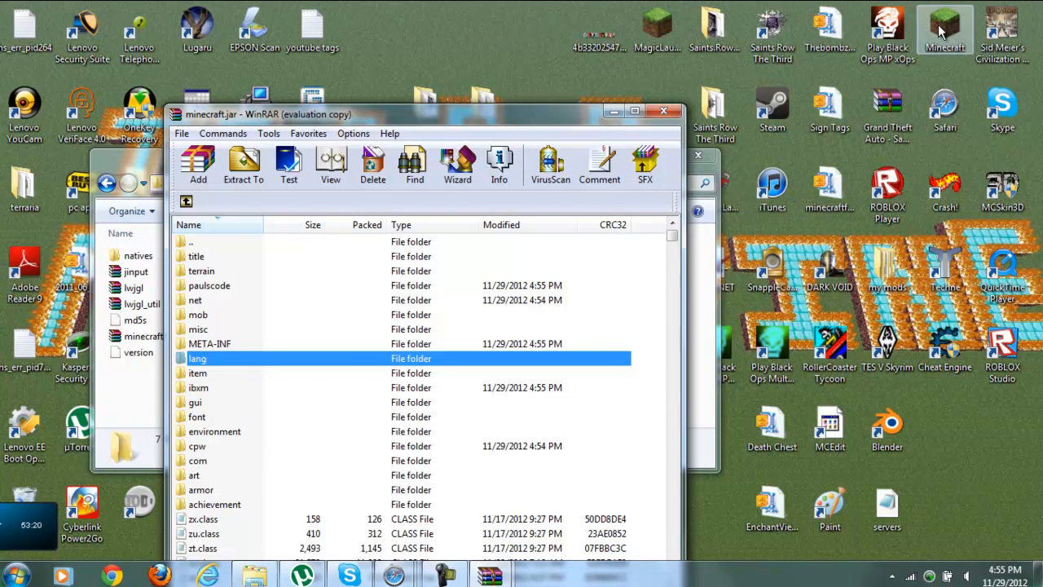
# Launch Minecraft from the desktop shortcut, allow it to run, and log in to start modded 1.4.5
pyautogui.doubleClick(945, 25)
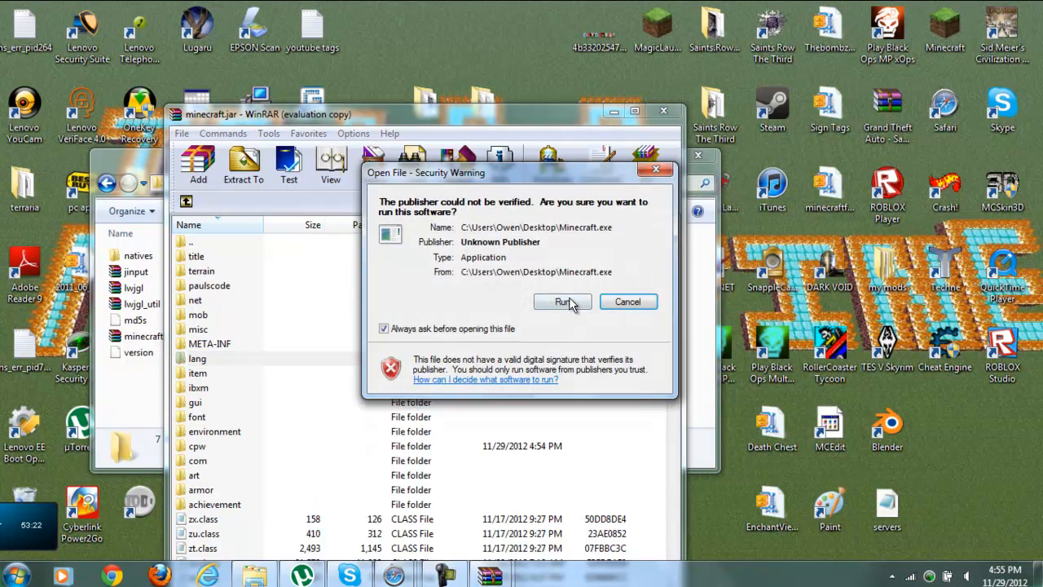
pyautogui.click(561, 302)
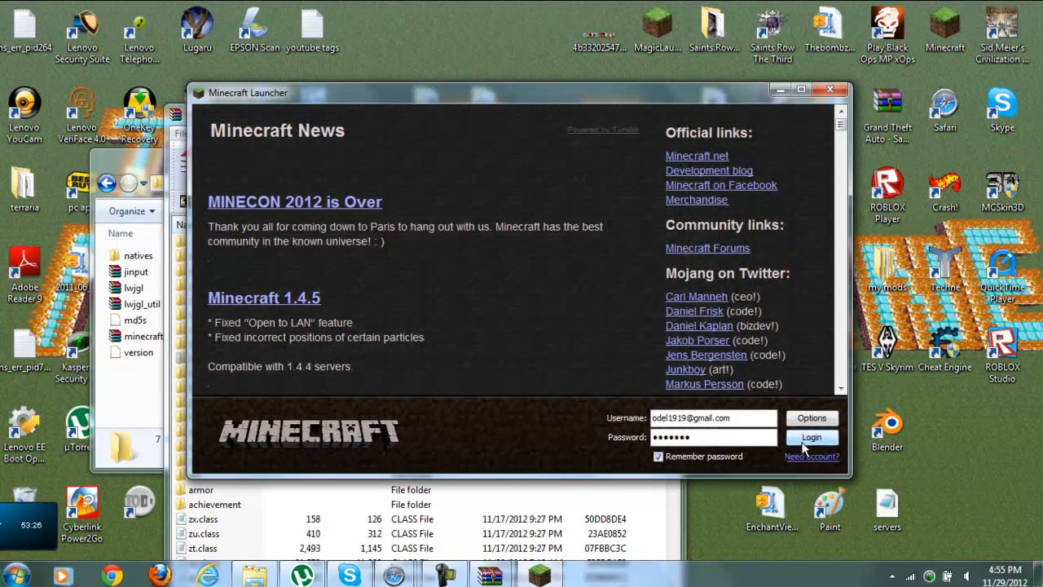
pyautogui.click(811, 438)
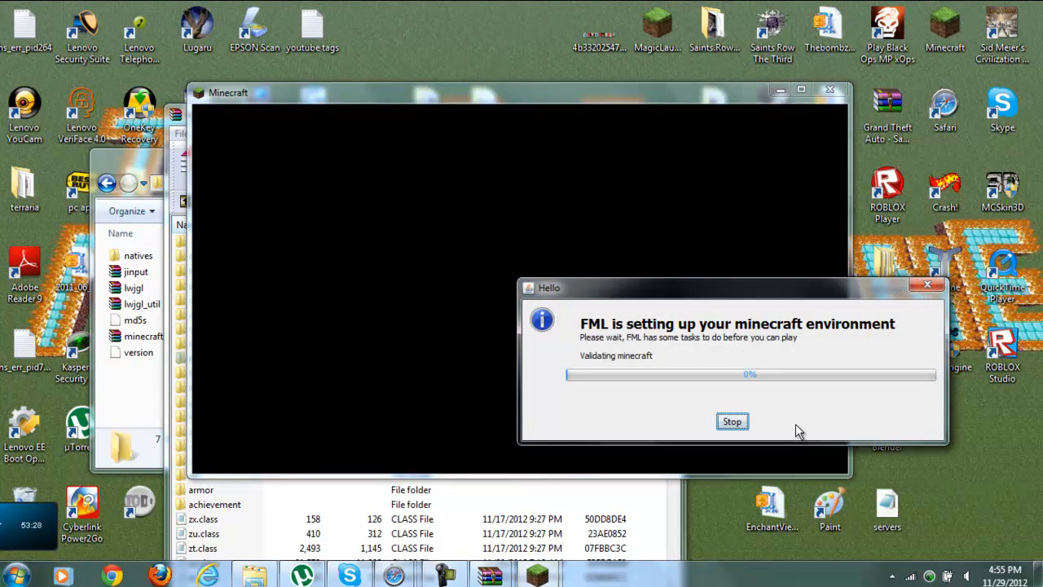
pyautogui.click(731, 422)
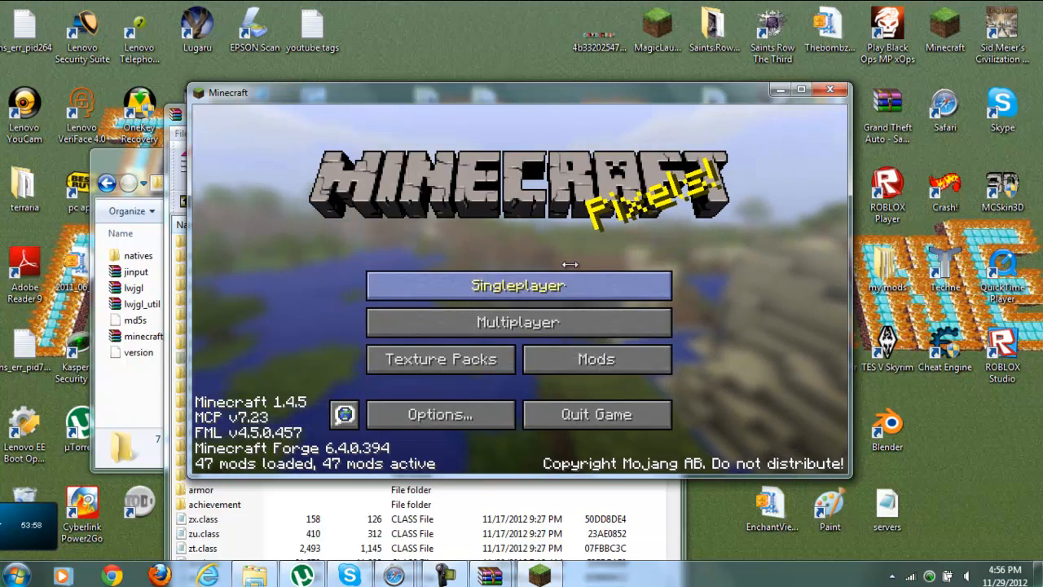
pyautogui.moveTo(441, 359)
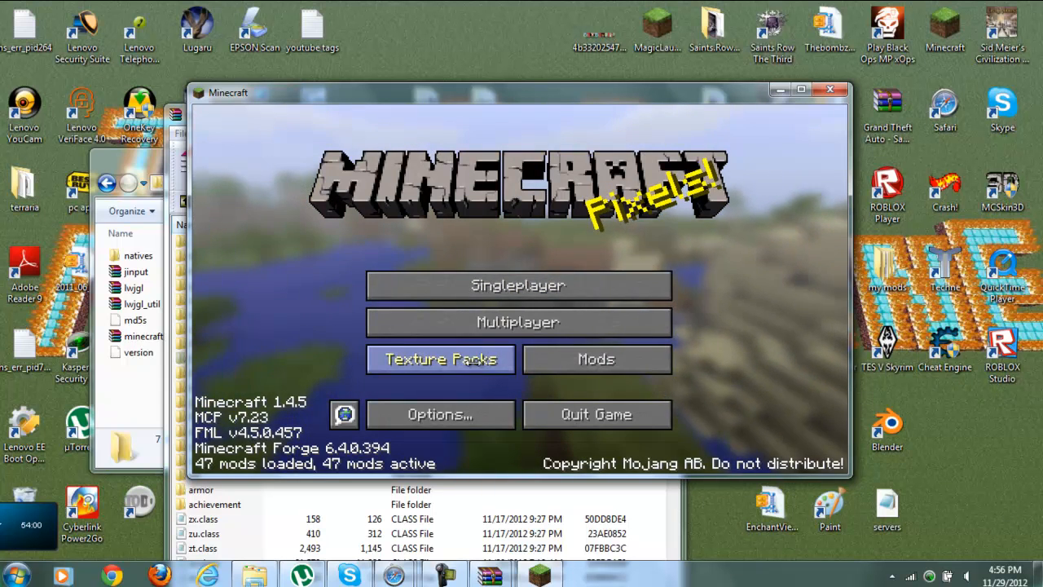
pyautogui.click(440, 359)
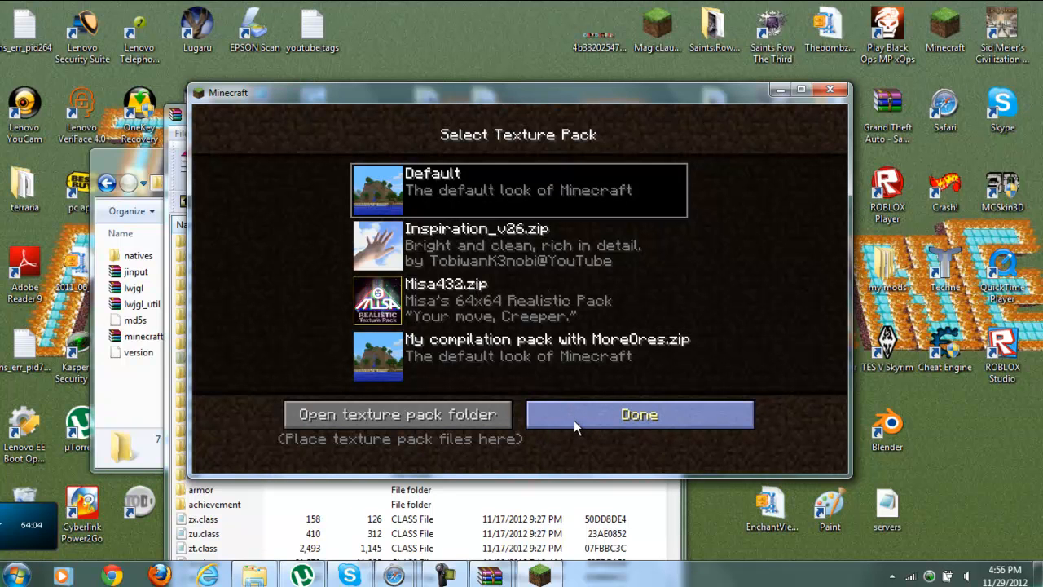
pyautogui.moveTo(670, 308)
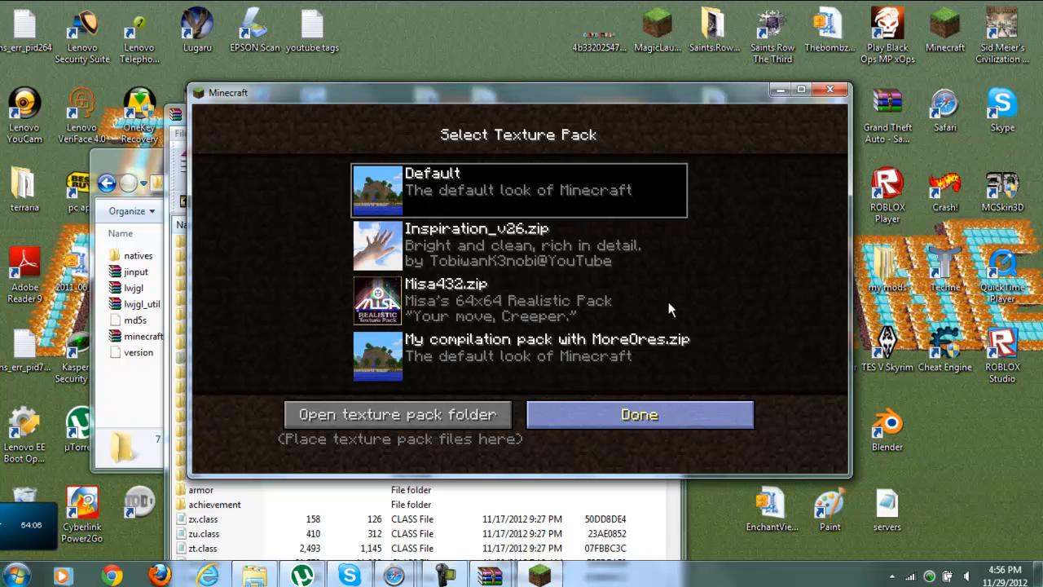
pyautogui.click(639, 414)
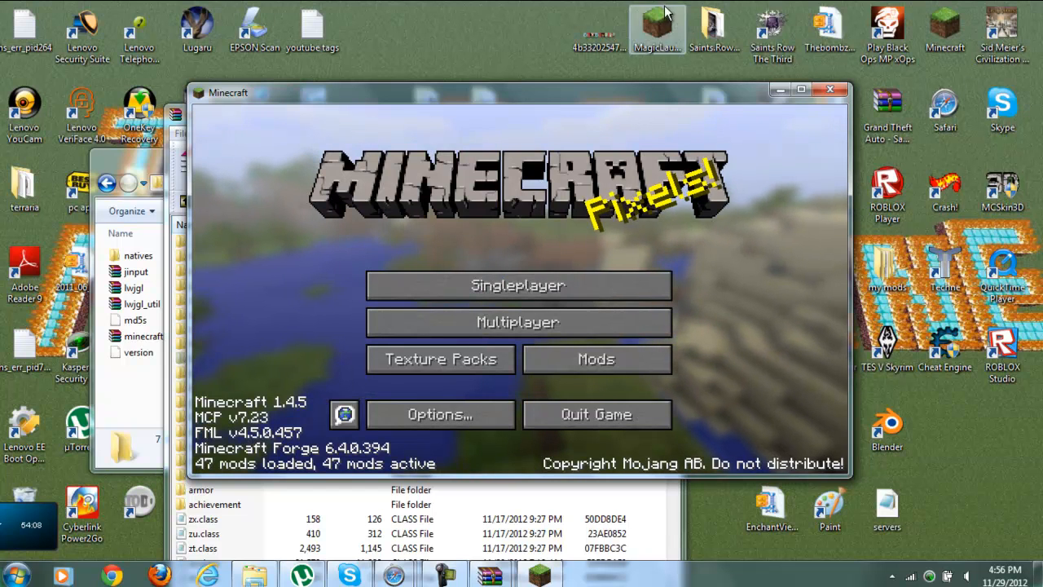